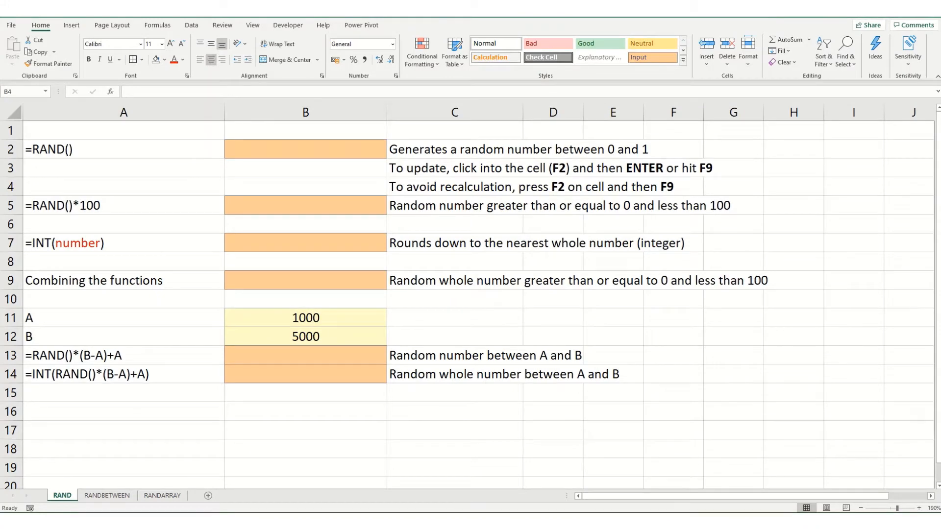
{"action": "mouse_move", "coordinate": [159, 185]}
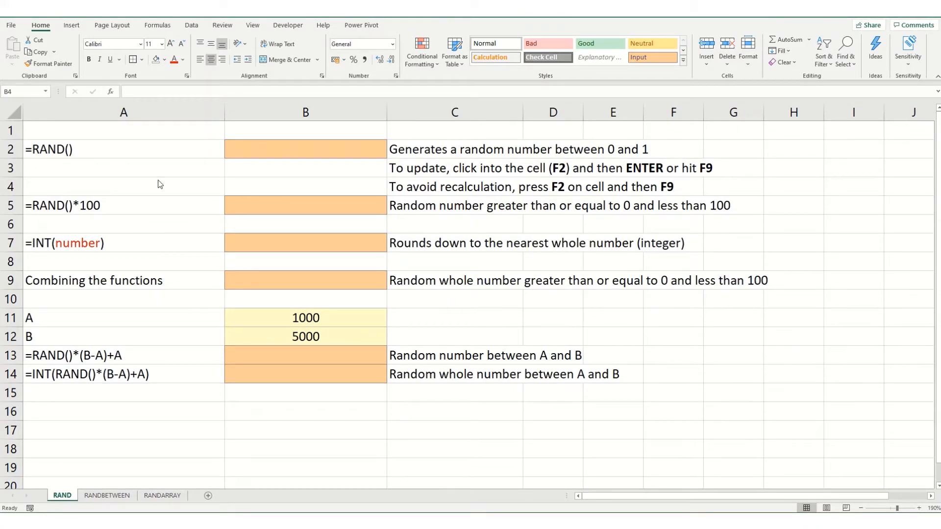
Step: Enter =RAND() in B2 on the RAND sheet, returning 0.644769196
{"action": "left_click", "coordinate": [304, 149]}
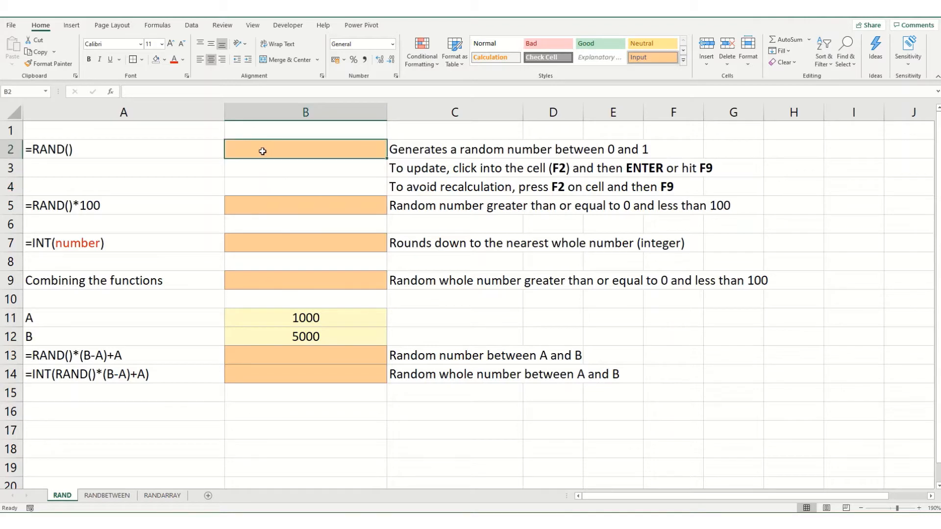
{"action": "type", "text": "=ran"}
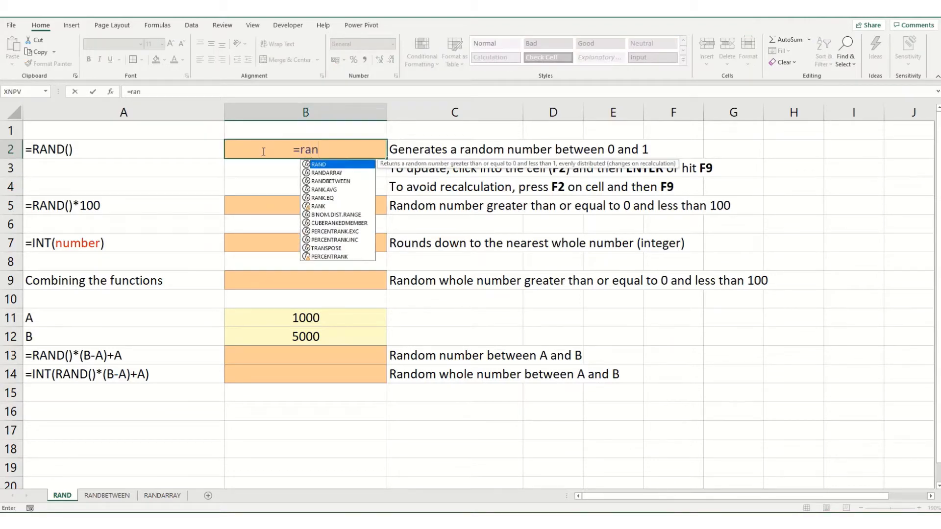
{"action": "double_click", "coordinate": [318, 164]}
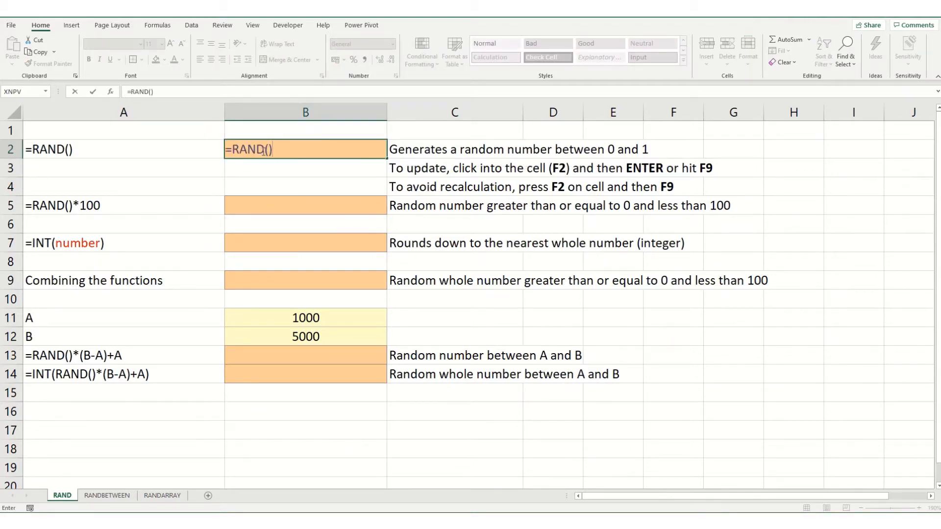
{"action": "key", "text": "enter"}
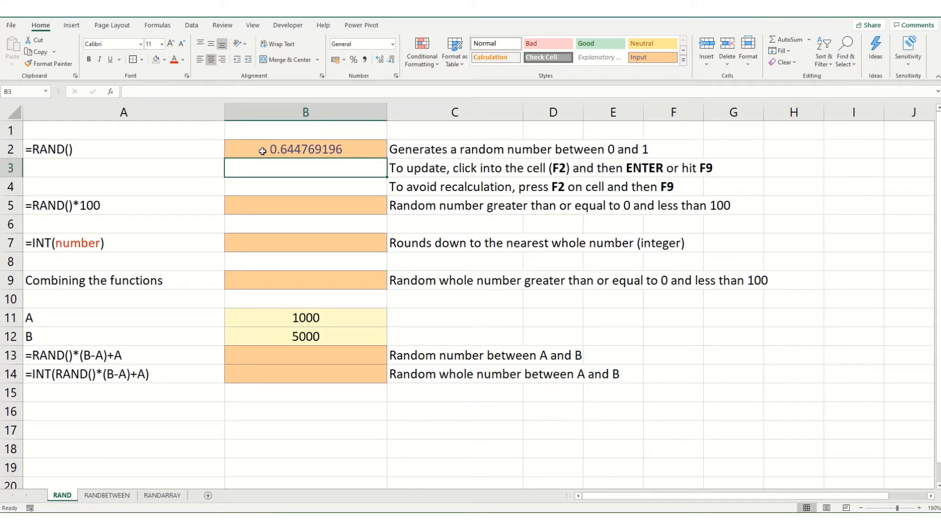
Step: Recalculate the sheet several times until B2's random value reads 0.756496587
{"action": "type", "text": "hg"}
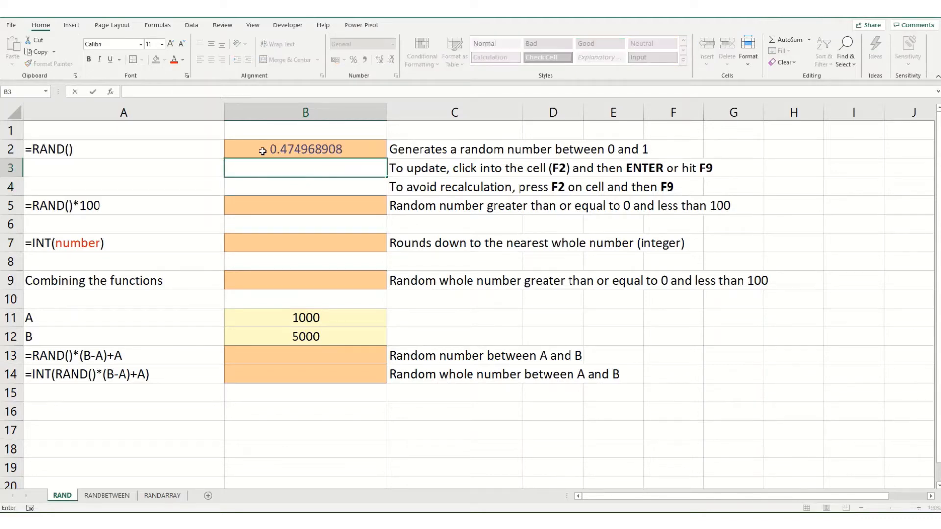
{"action": "left_click", "coordinate": [305, 149]}
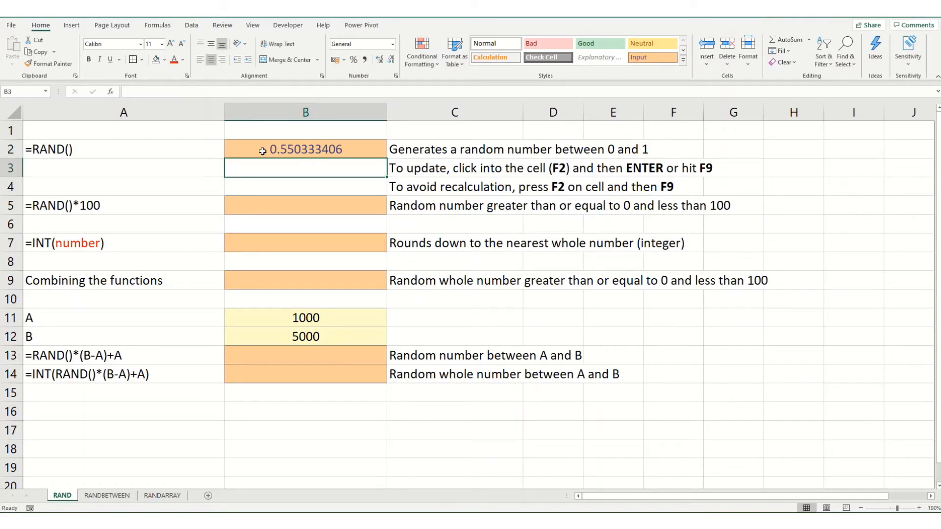
{"action": "left_click", "coordinate": [305, 149]}
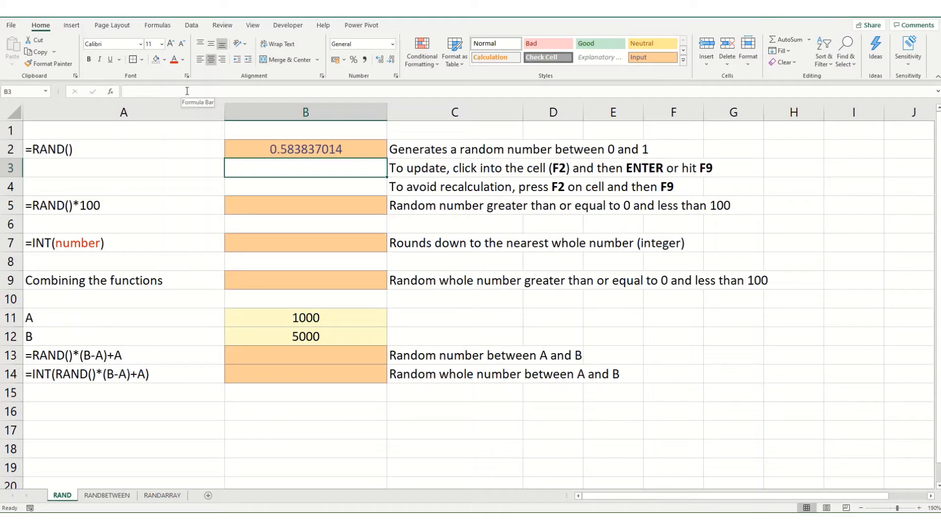
{"action": "left_click", "coordinate": [305, 149]}
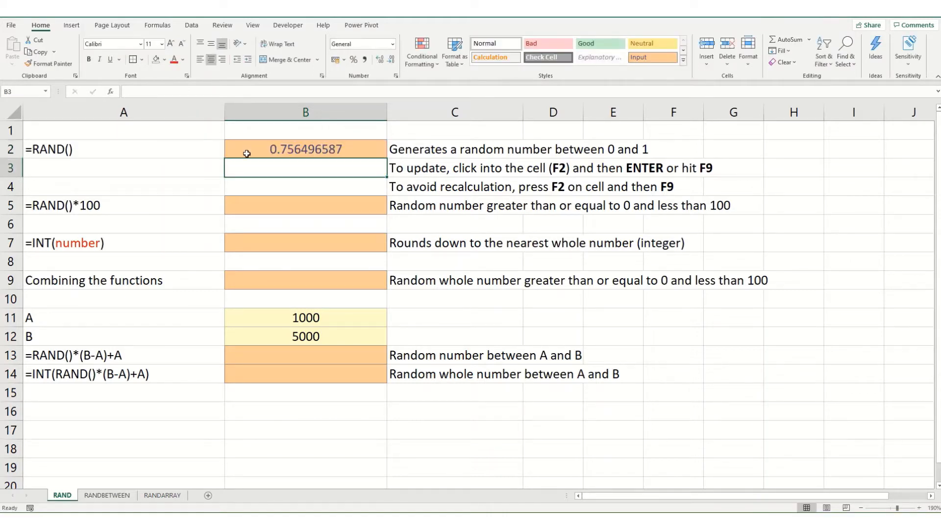
{"action": "left_click", "coordinate": [305, 149]}
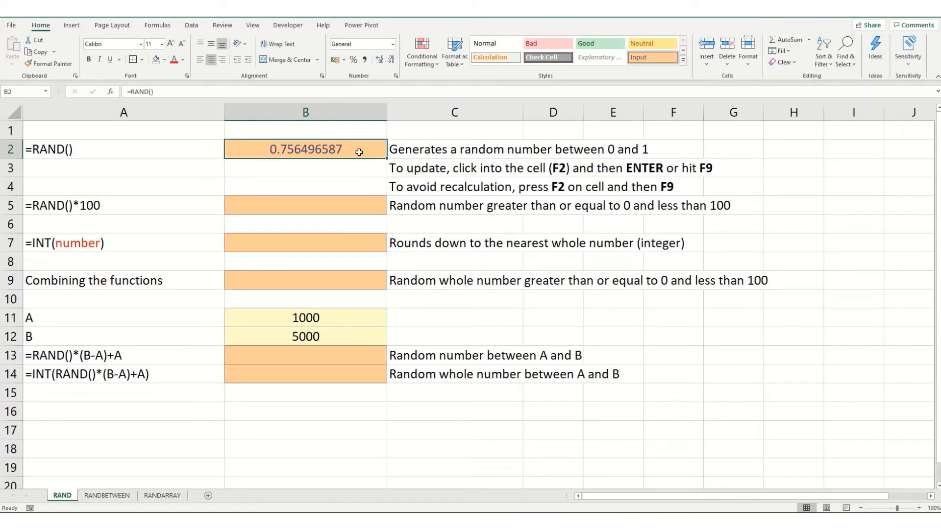
Step: Re-enter B2's RAND formula and recalculate, producing 0.073004797
{"action": "double_click", "coordinate": [305, 149]}
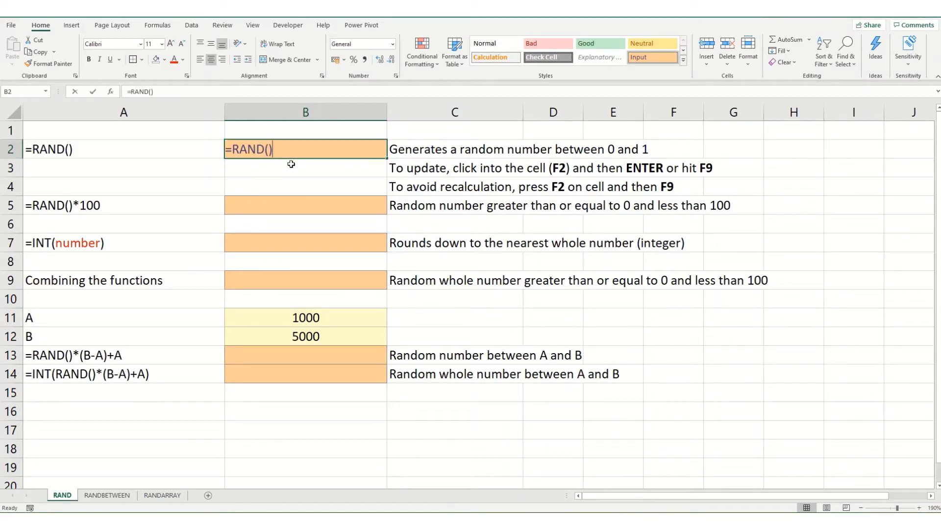
{"action": "key", "text": "F9"}
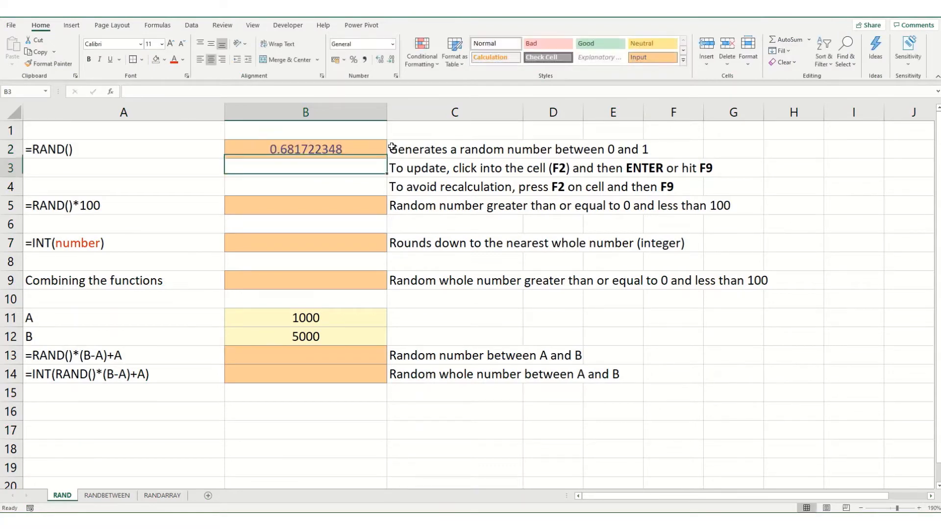
{"action": "left_click", "coordinate": [305, 149]}
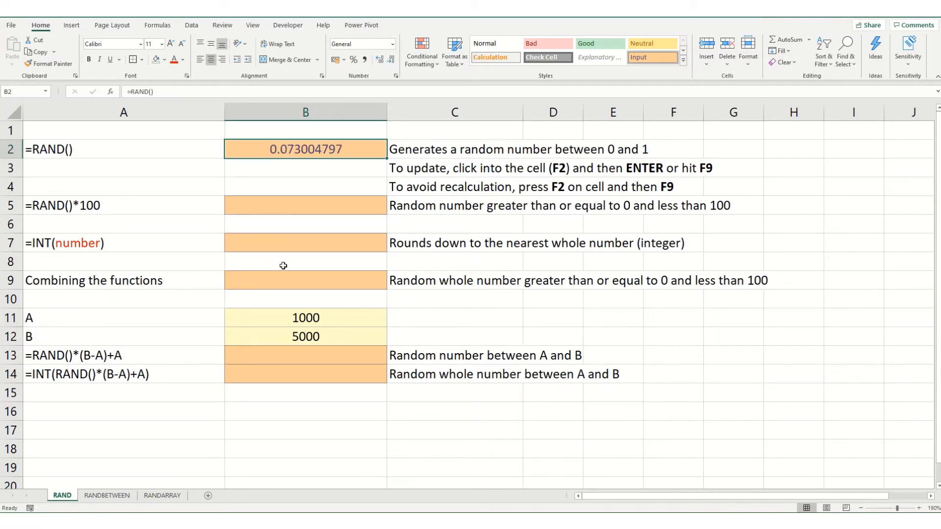
Step: Enter =RAND()*100 in B5, returning 56.78913975
{"action": "left_click", "coordinate": [305, 205]}
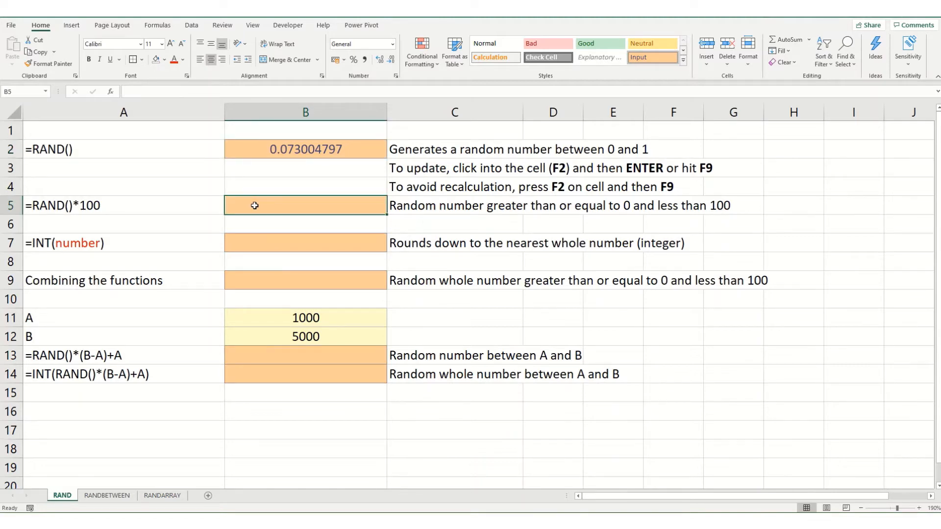
{"action": "mouse_move", "coordinate": [326, 175]}
{"action": "type", "text": "="}
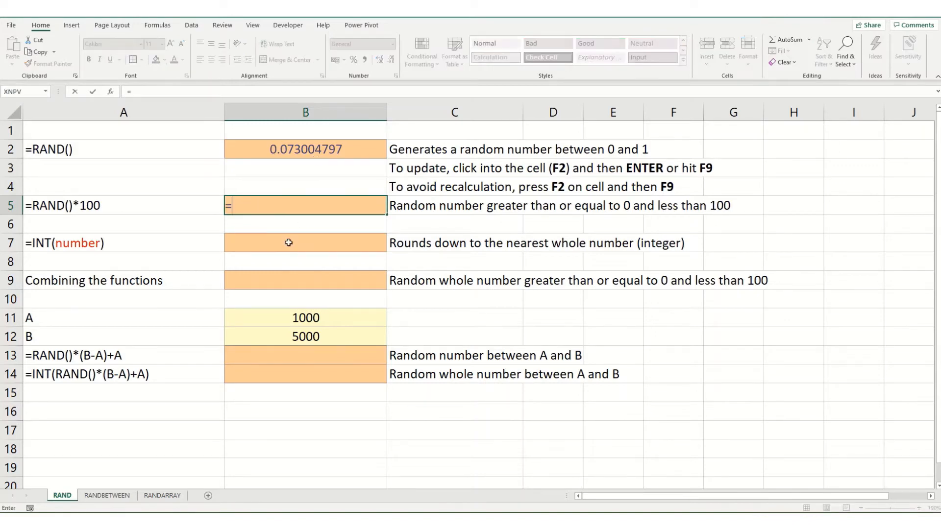
{"action": "type", "text": "rand"}
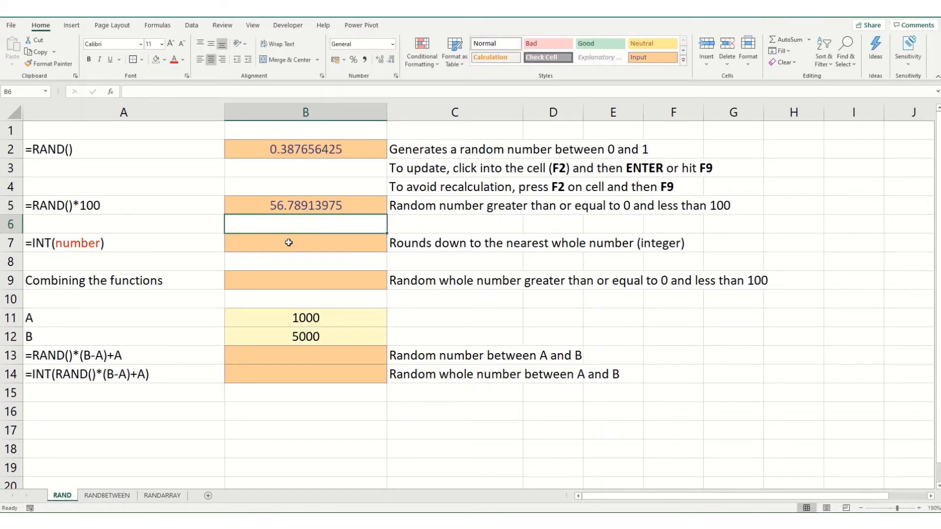
{"action": "mouse_move", "coordinate": [249, 217]}
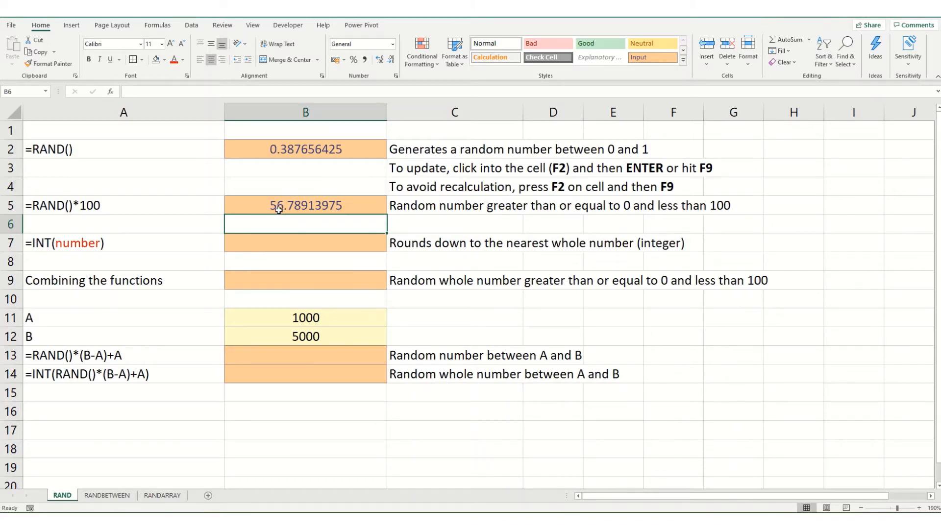
{"action": "mouse_move", "coordinate": [291, 146]}
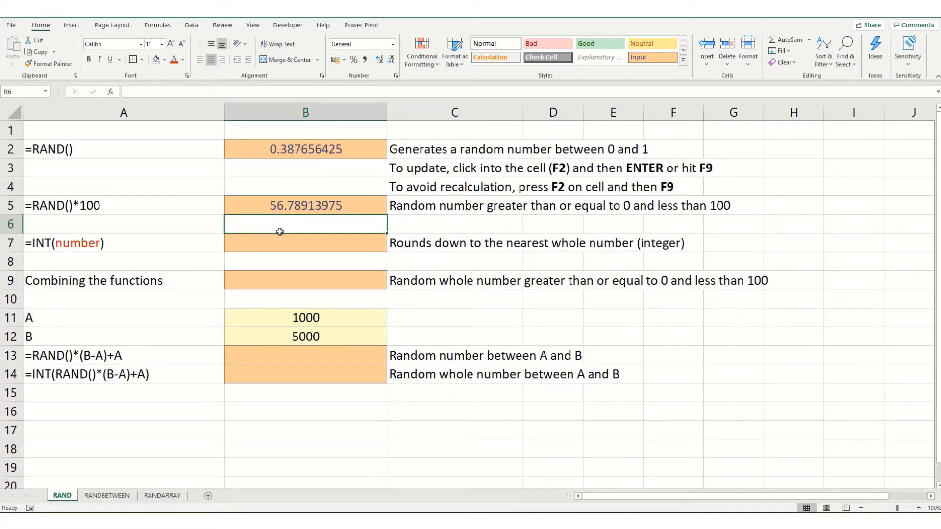
{"action": "mouse_move", "coordinate": [275, 225]}
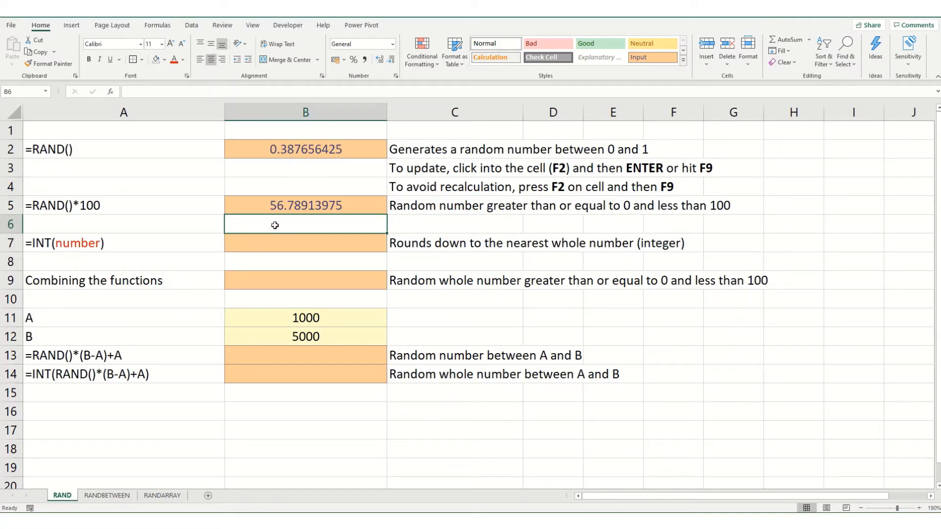
{"action": "mouse_move", "coordinate": [274, 218]}
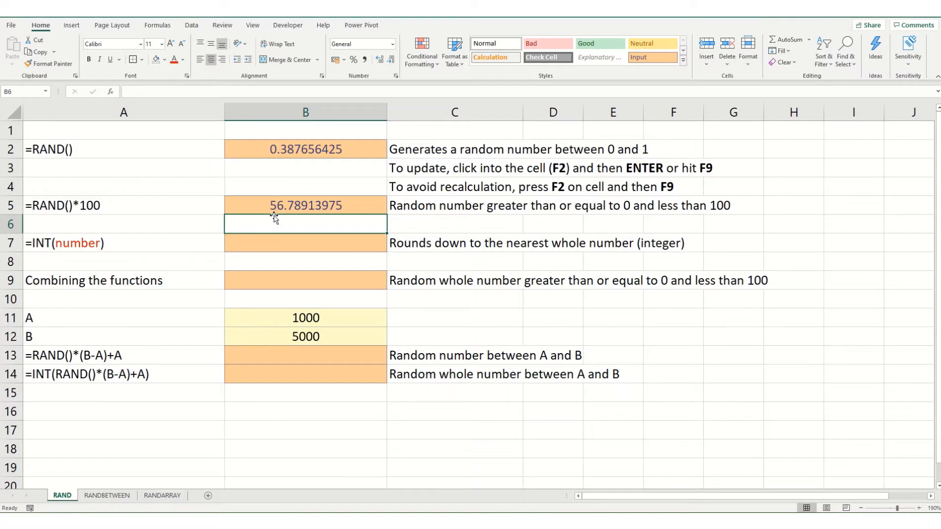
Step: Enter =INT(55.8) in B7 so it returns 55
{"action": "left_click", "coordinate": [305, 243]}
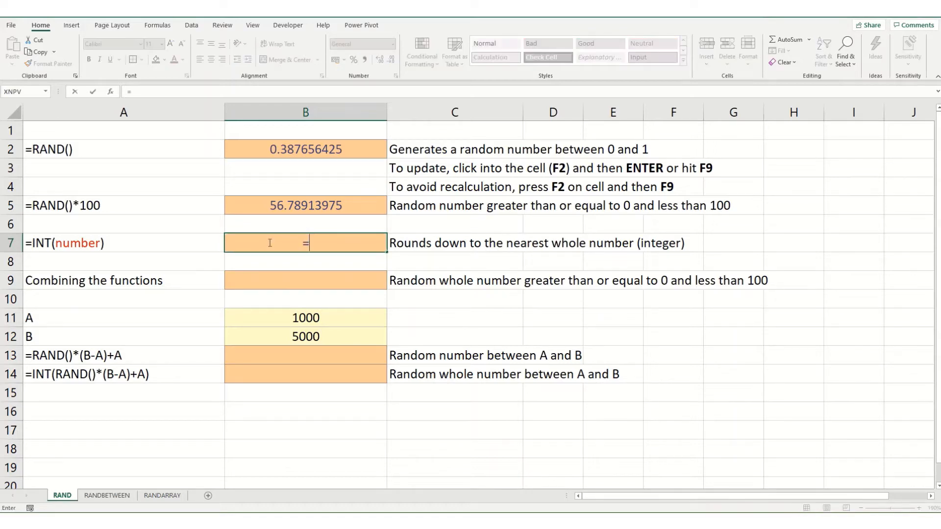
{"action": "type", "text": "=INT("}
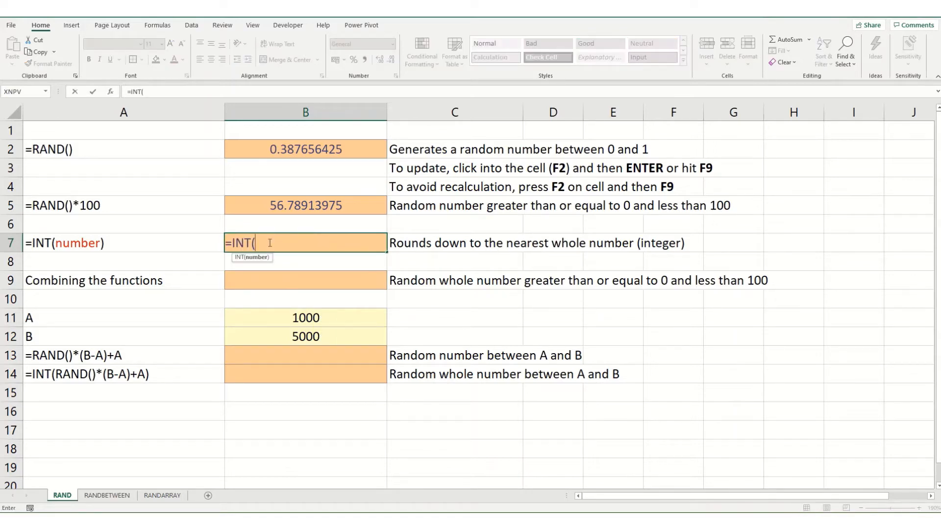
{"action": "type", "text": "55.8"}
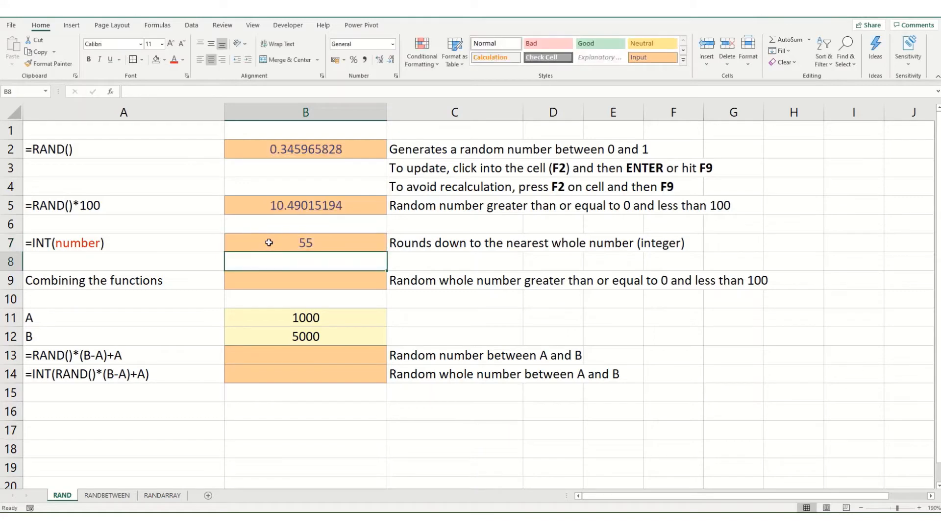
Step: Increase then decrease B7's decimal places so the INT result shows no decimals
{"action": "left_click", "coordinate": [305, 243]}
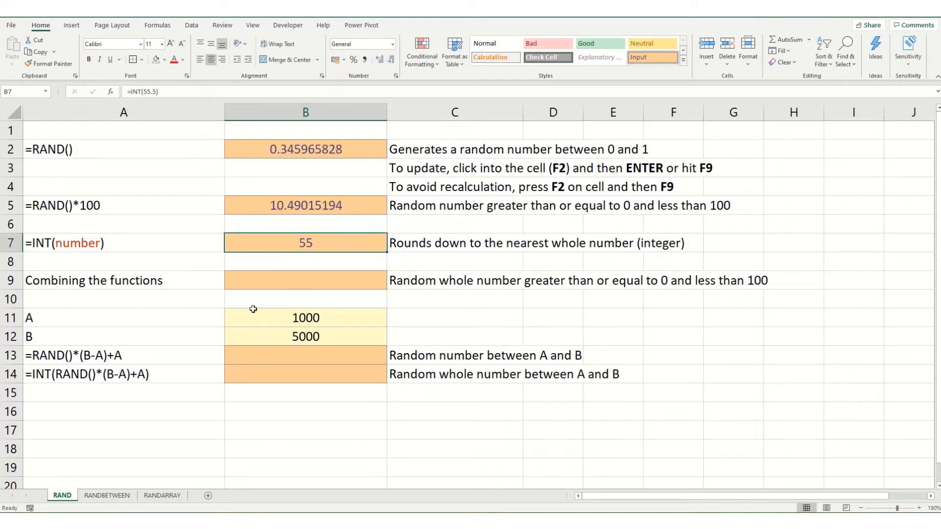
{"action": "left_click", "coordinate": [380, 59]}
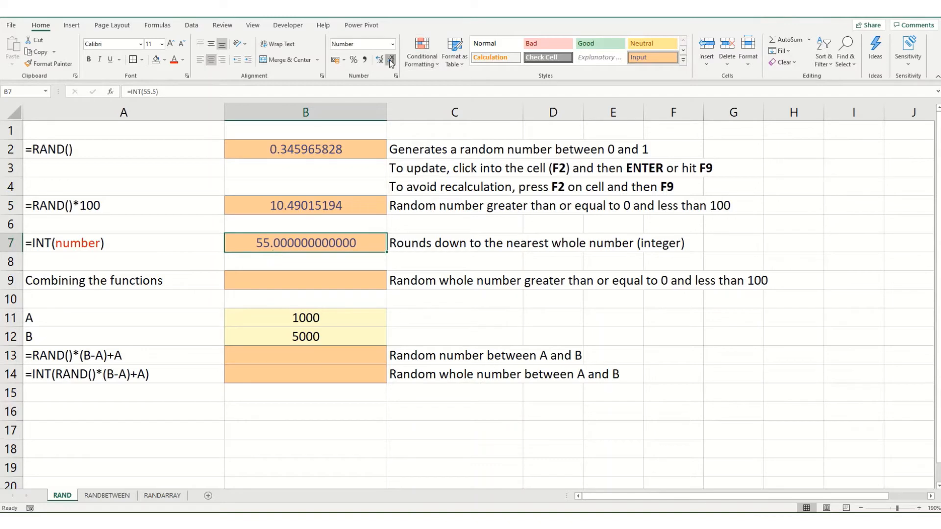
{"action": "left_click", "coordinate": [390, 59]}
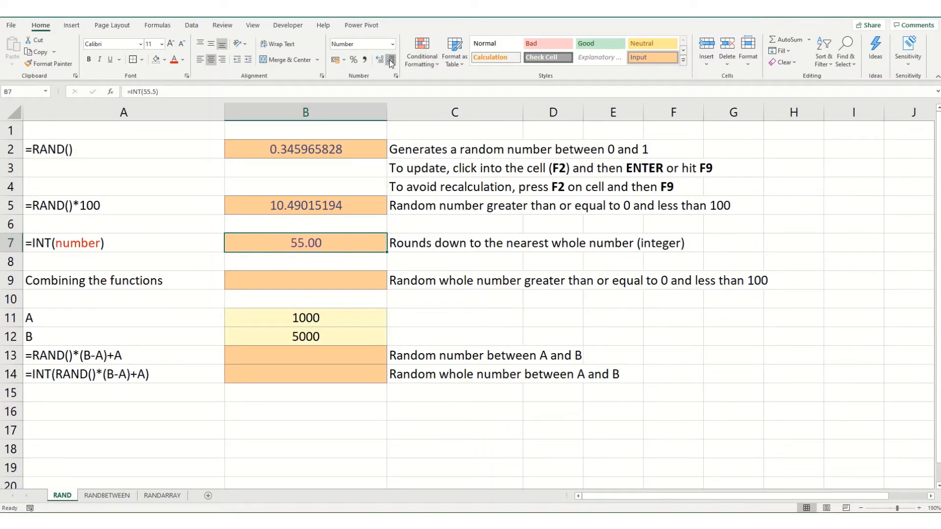
{"action": "double_click", "coordinate": [305, 243]}
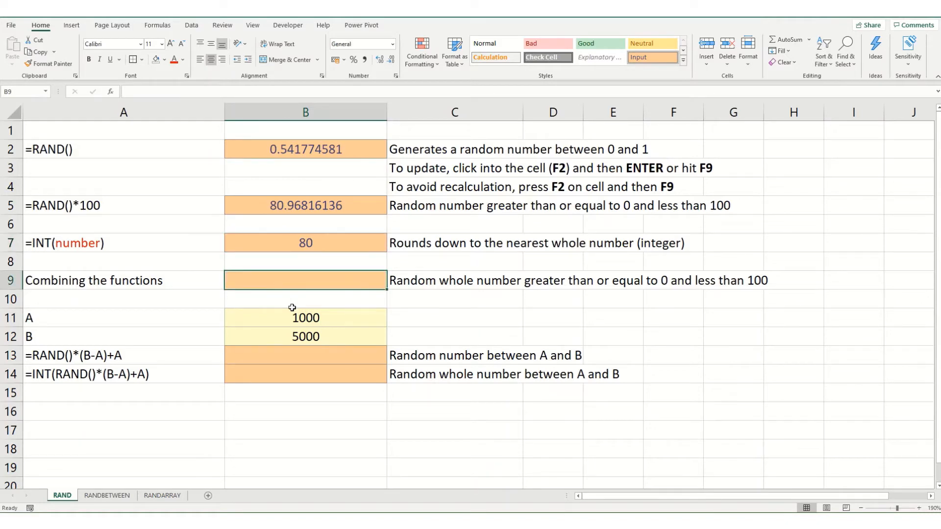
Step: Enter =INT(RAND()*100) in B9, returning a random whole number such as 78
{"action": "type", "text": "="}
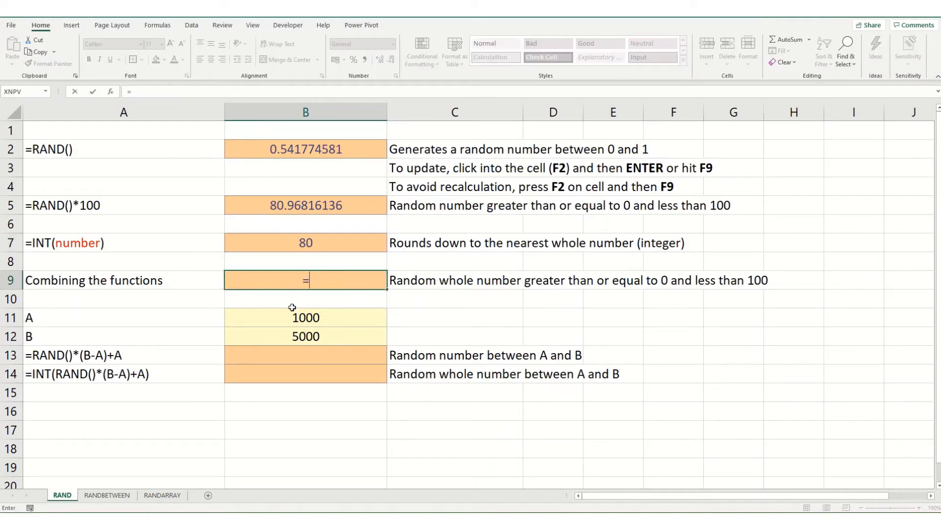
{"action": "type", "text": "INT("}
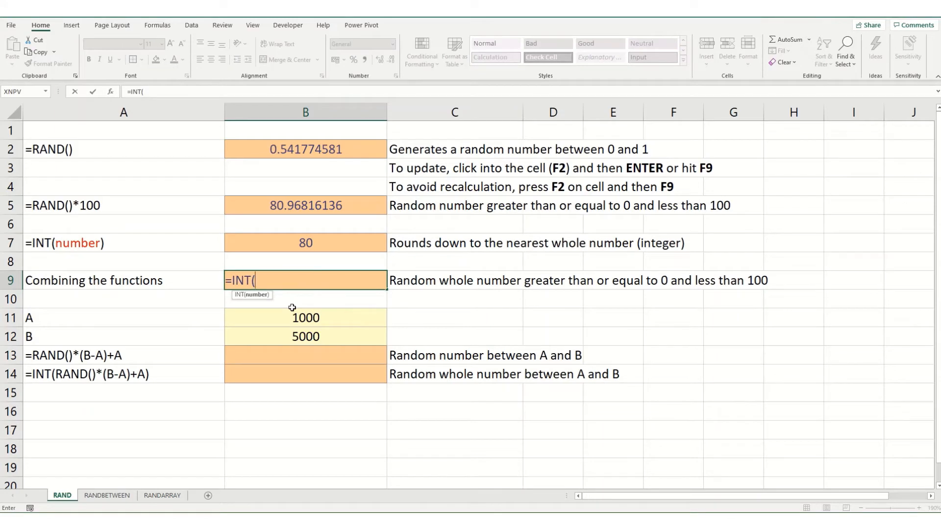
{"action": "type", "text": "RAND("}
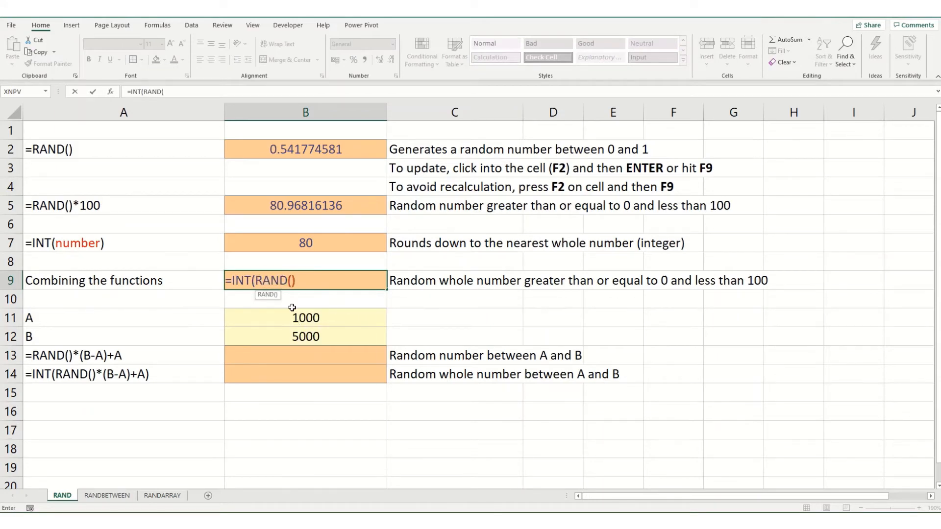
{"action": "type", "text": "*100"}
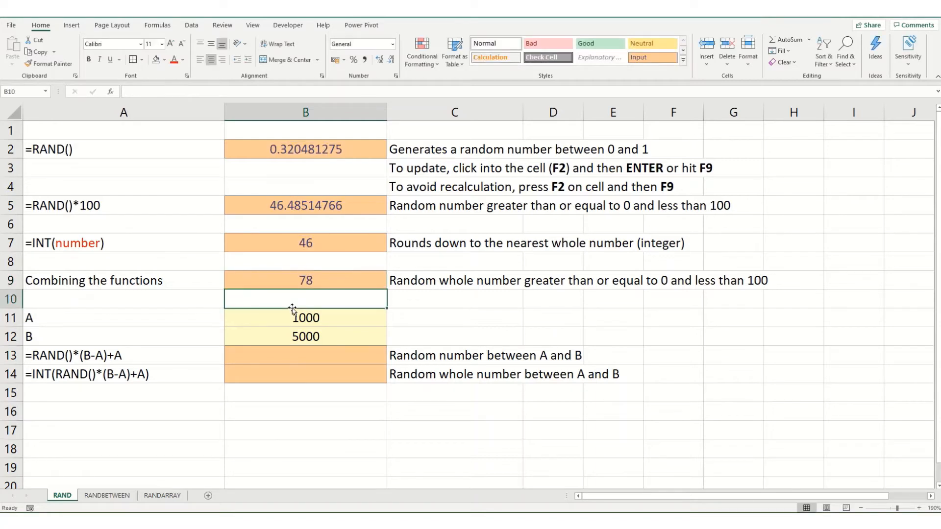
{"action": "mouse_move", "coordinate": [229, 268]}
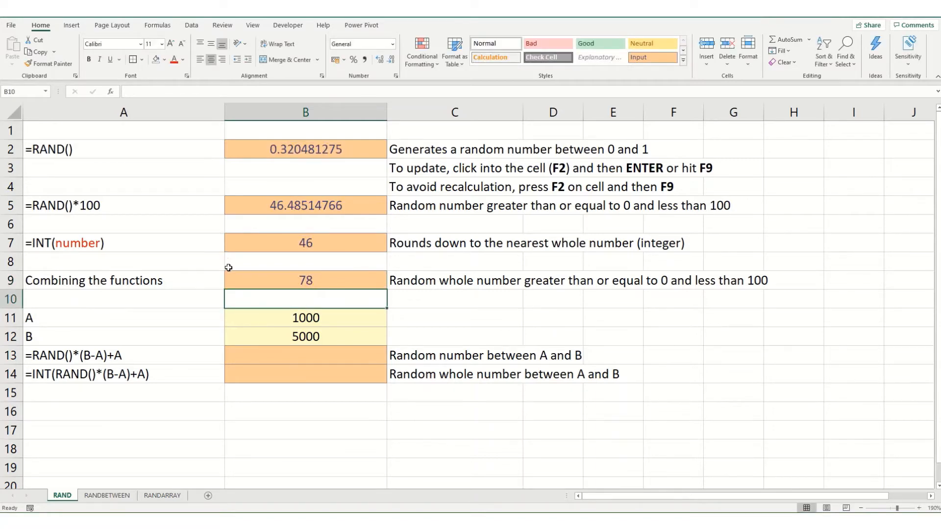
{"action": "mouse_move", "coordinate": [232, 251]}
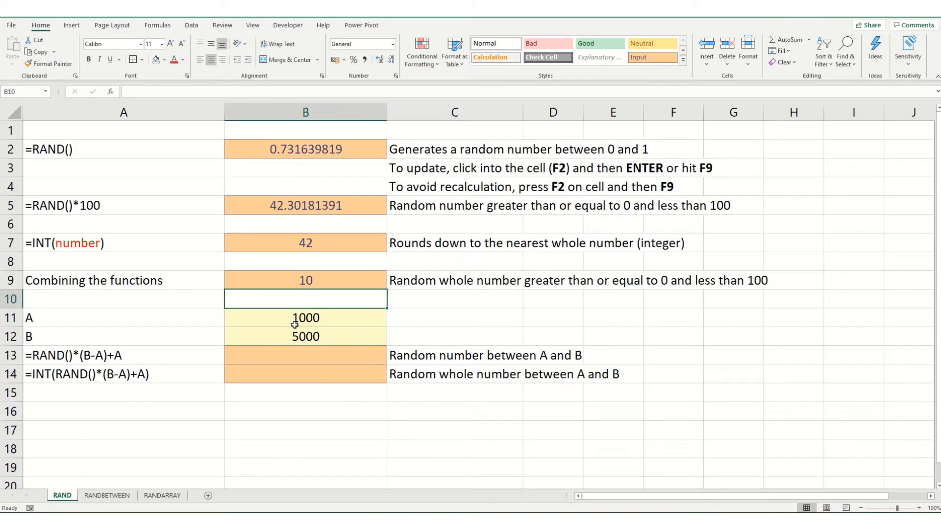
{"action": "mouse_move", "coordinate": [6, 305]}
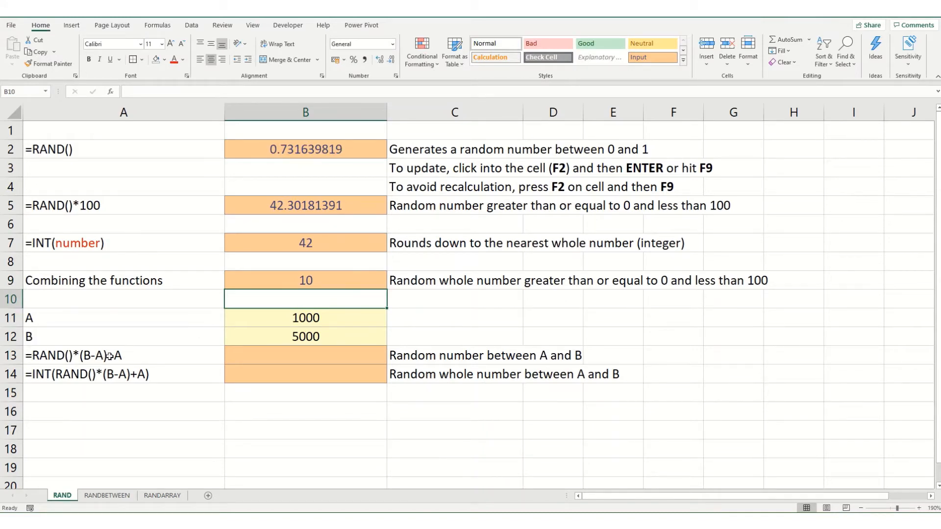
Step: Build =RAND()*(B12-B11)+B11 in B13, returning 2796.683418
{"action": "left_click", "coordinate": [305, 355]}
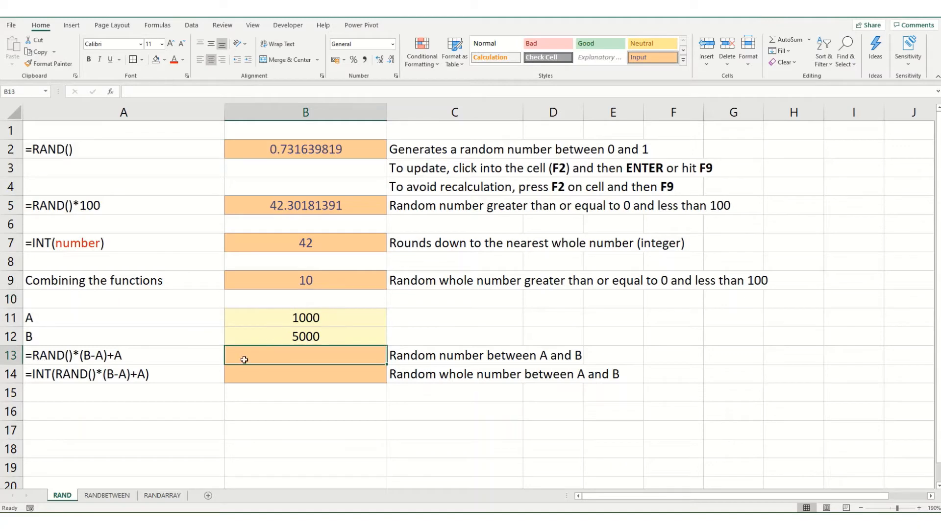
{"action": "mouse_move", "coordinate": [228, 382]}
{"action": "type", "text": "="}
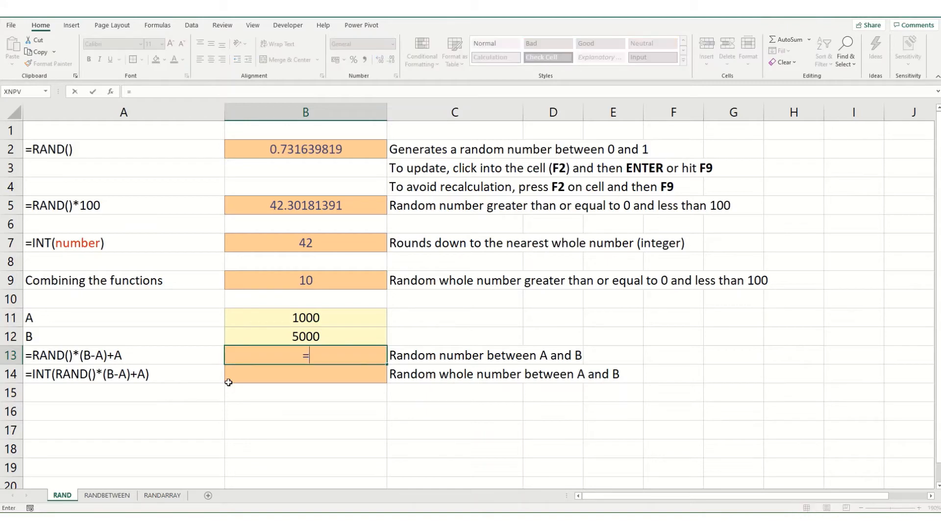
{"action": "type", "text": "RAND("}
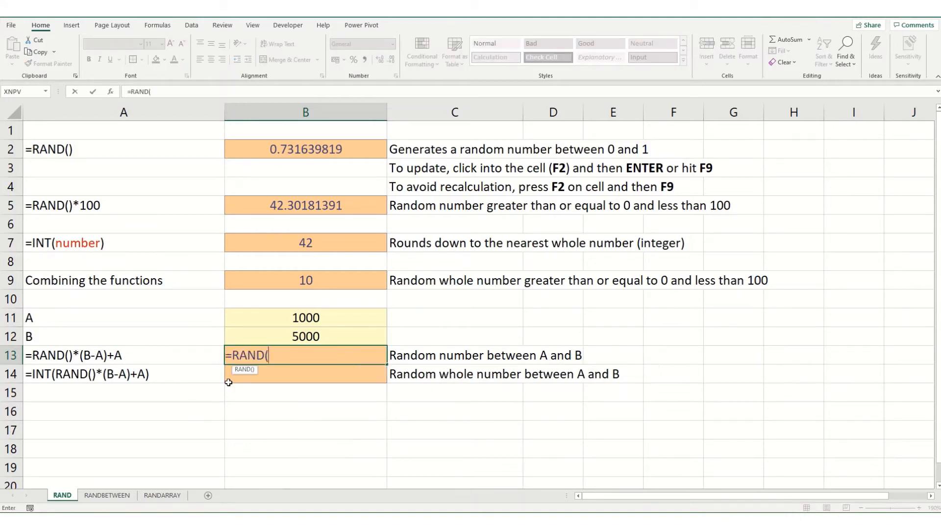
{"action": "type", "text": ")"}
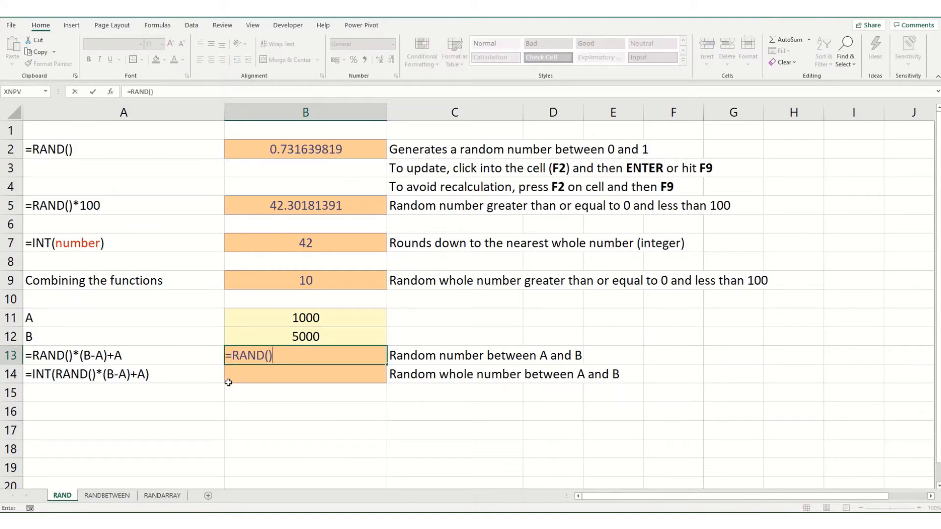
{"action": "type", "text": "*("}
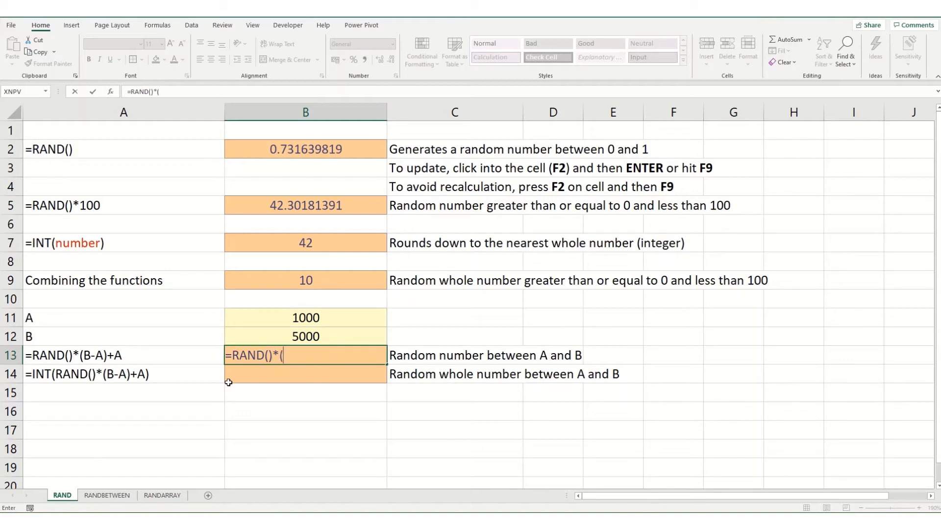
{"action": "left_click", "coordinate": [305, 336]}
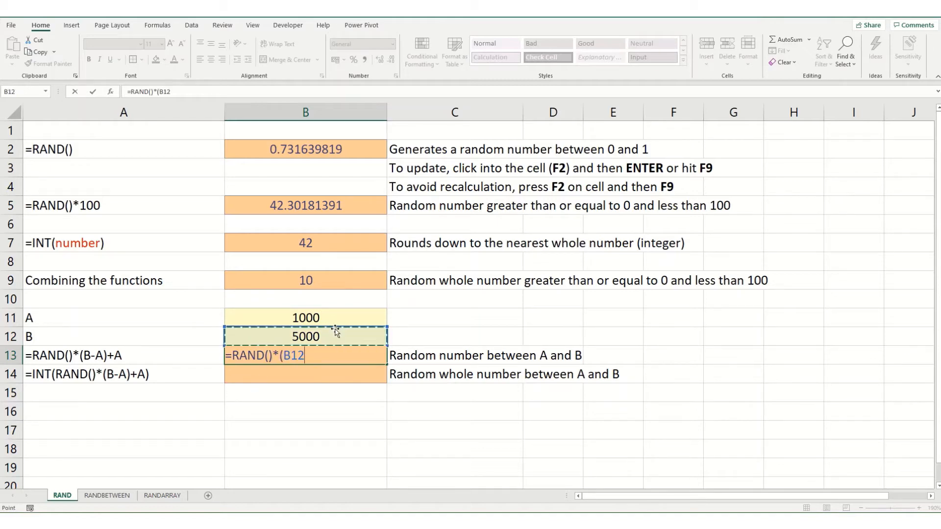
{"action": "left_click", "coordinate": [306, 318]}
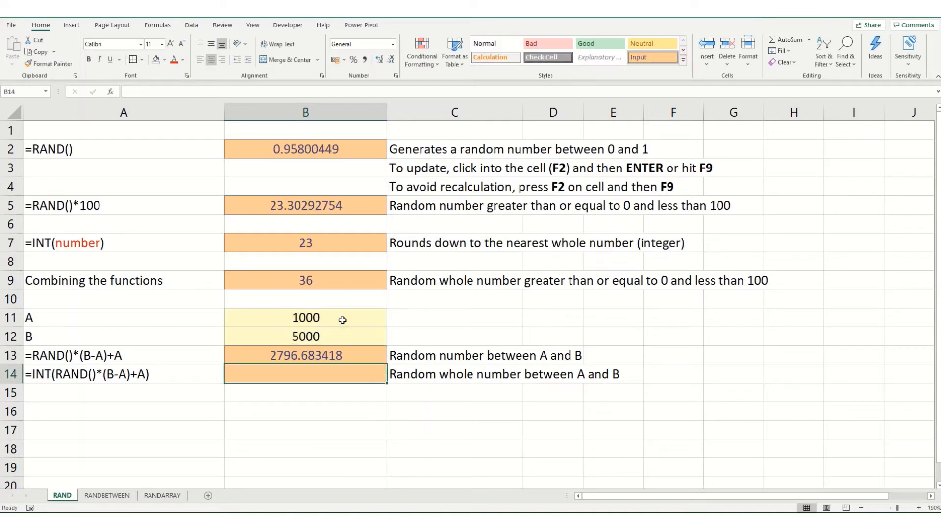
{"action": "mouse_move", "coordinate": [303, 318]}
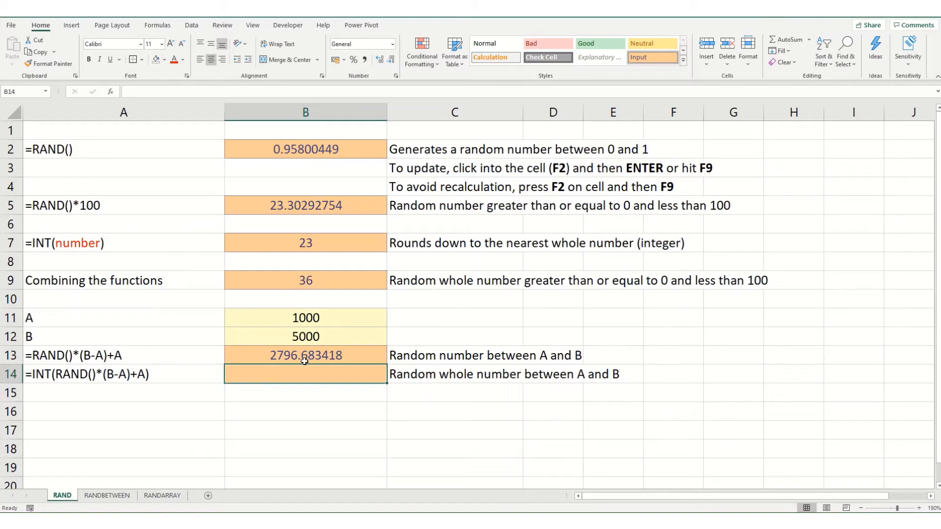
Step: Enter =RAND()*(B12-B11)+B11 in B14, then select the A value in B11
{"action": "double_click", "coordinate": [304, 356]}
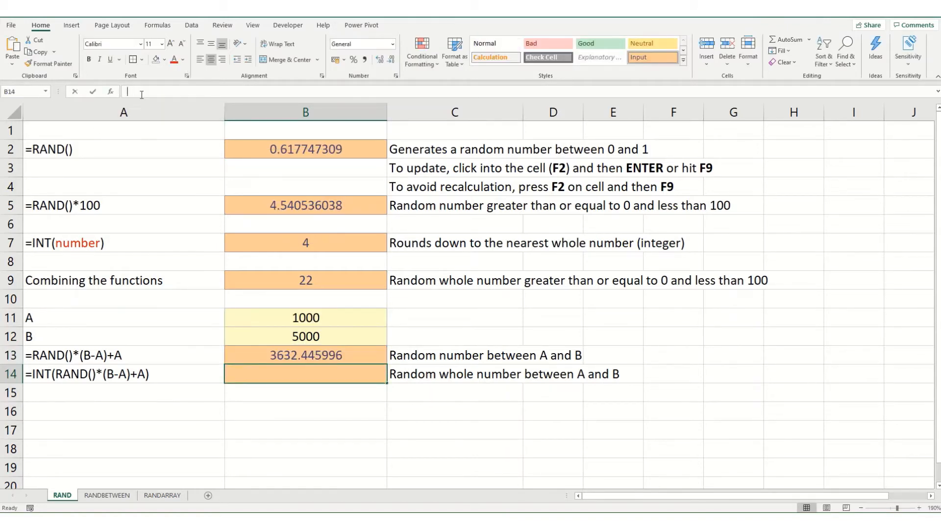
{"action": "type", "text": "=RAND()*(B12-B11)+B11"}
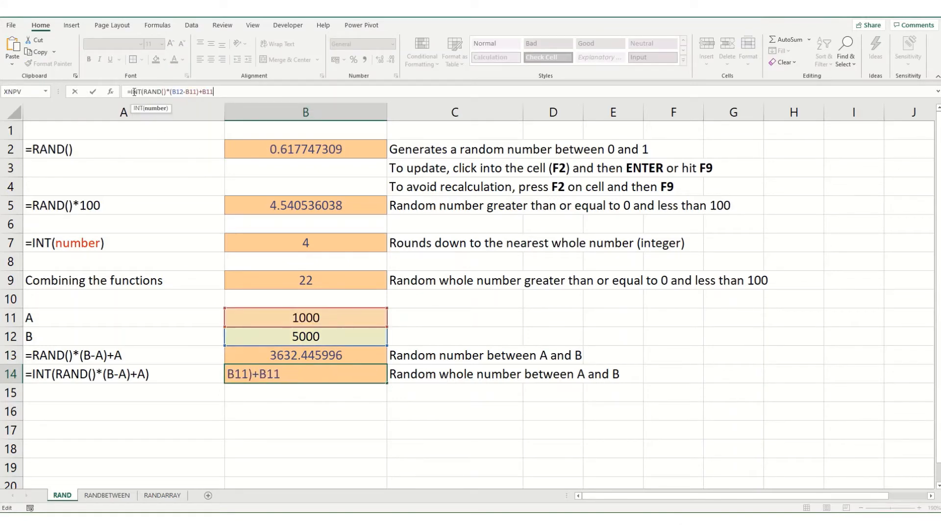
{"action": "key", "text": "enter"}
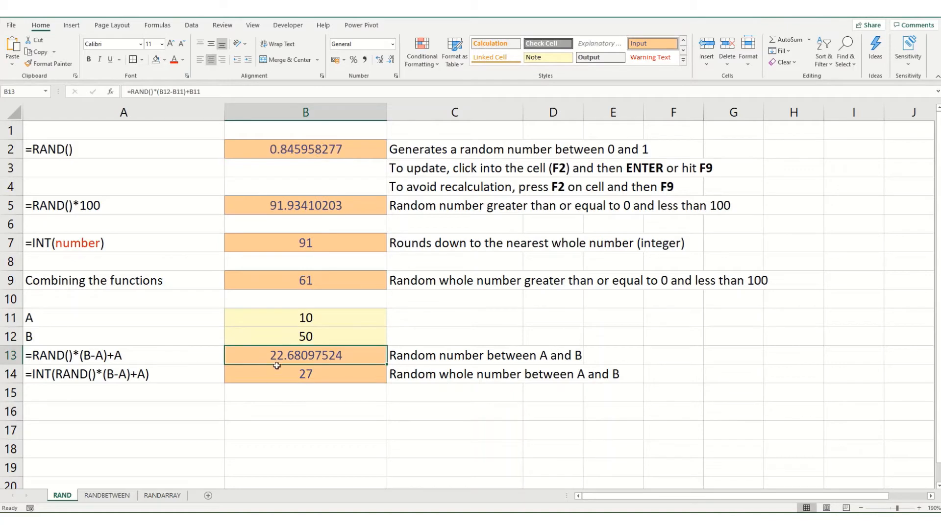
{"action": "left_click", "coordinate": [306, 317]}
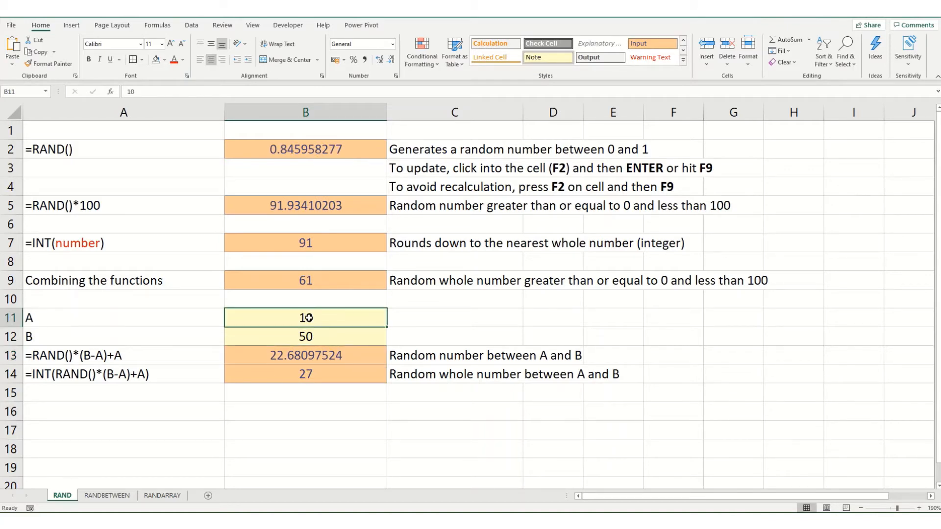
{"action": "mouse_move", "coordinate": [377, 400]}
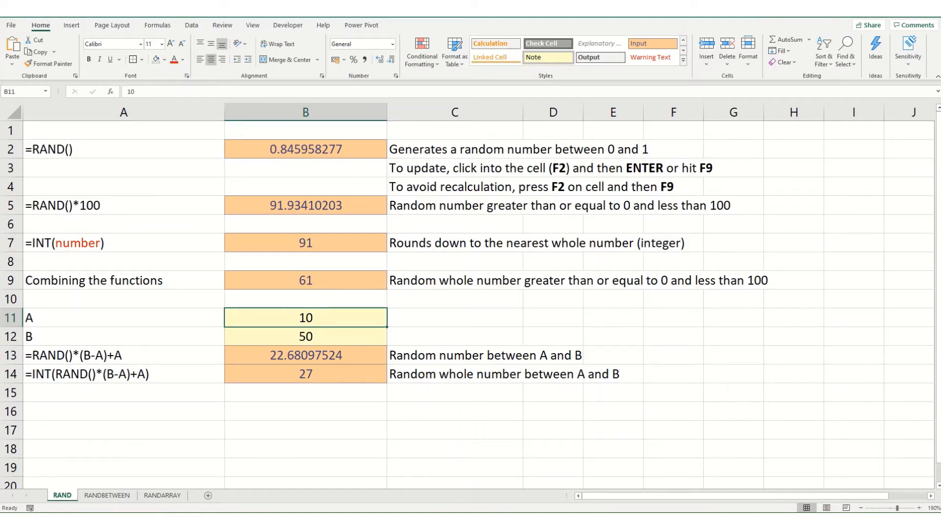
Step: Switch to the RANDBETWEEN sheet with its Bottom/Top pairs and month grid
{"action": "left_click", "coordinate": [106, 495]}
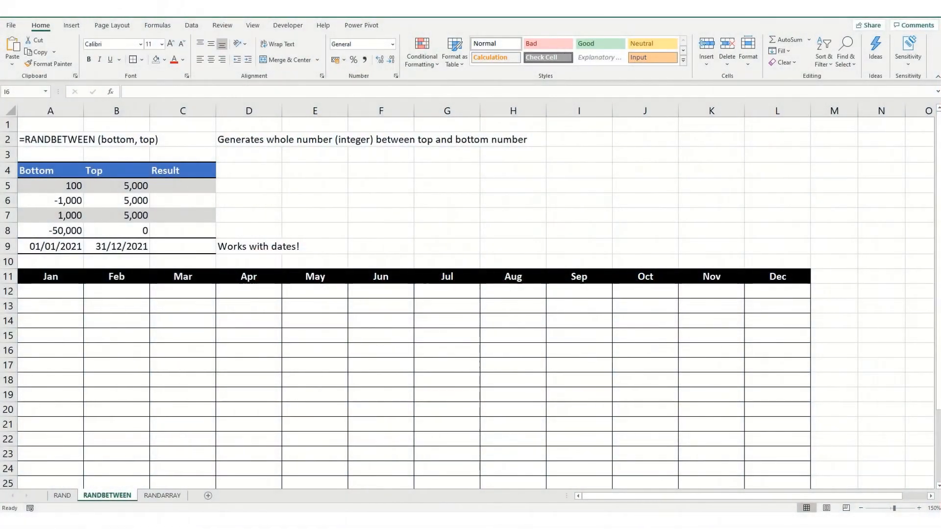
{"action": "mouse_move", "coordinate": [562, 340]}
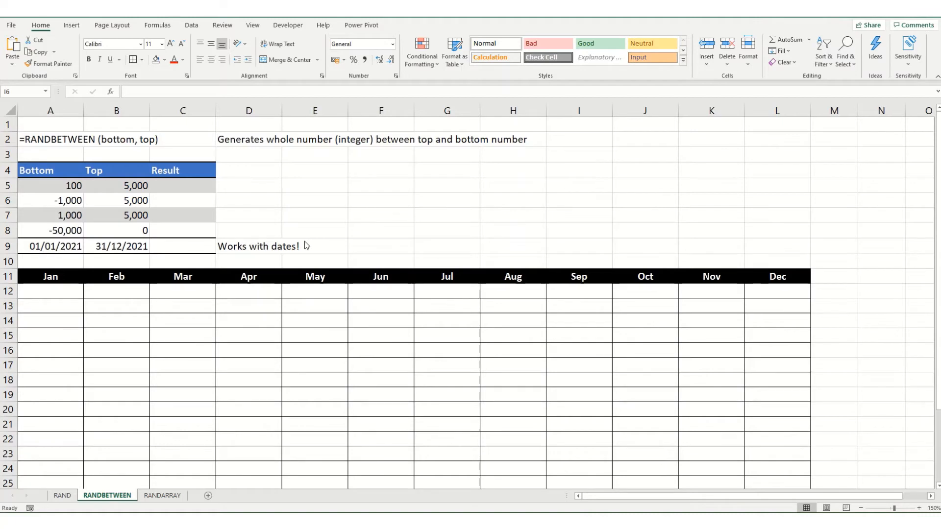
{"action": "mouse_move", "coordinate": [367, 218]}
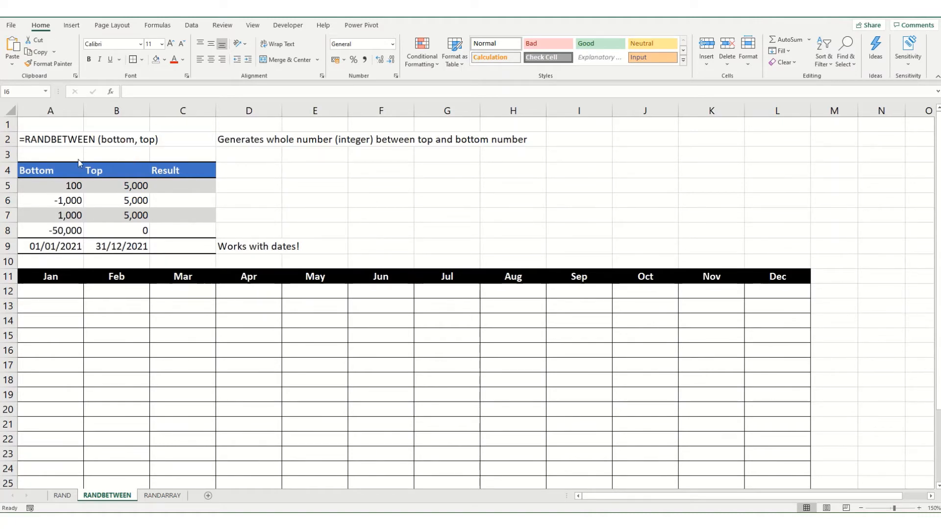
{"action": "mouse_move", "coordinate": [157, 196]}
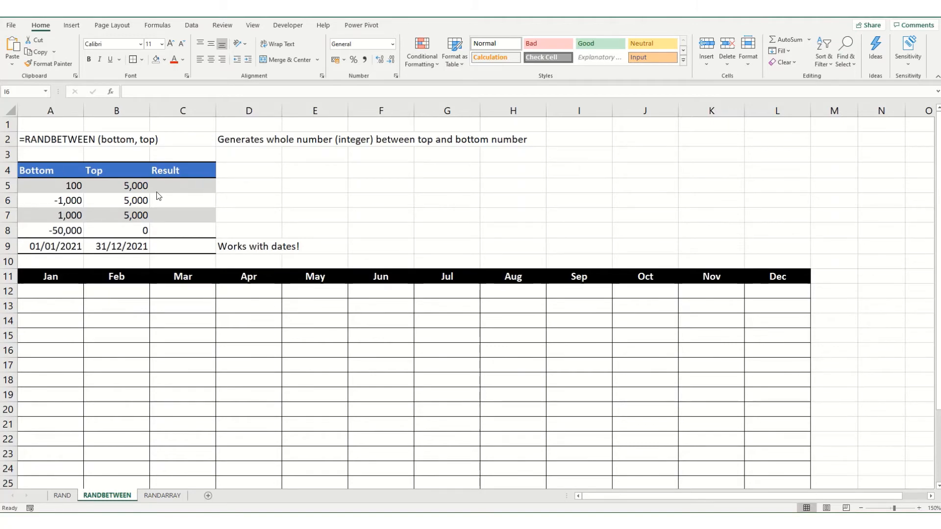
{"action": "mouse_move", "coordinate": [166, 221]}
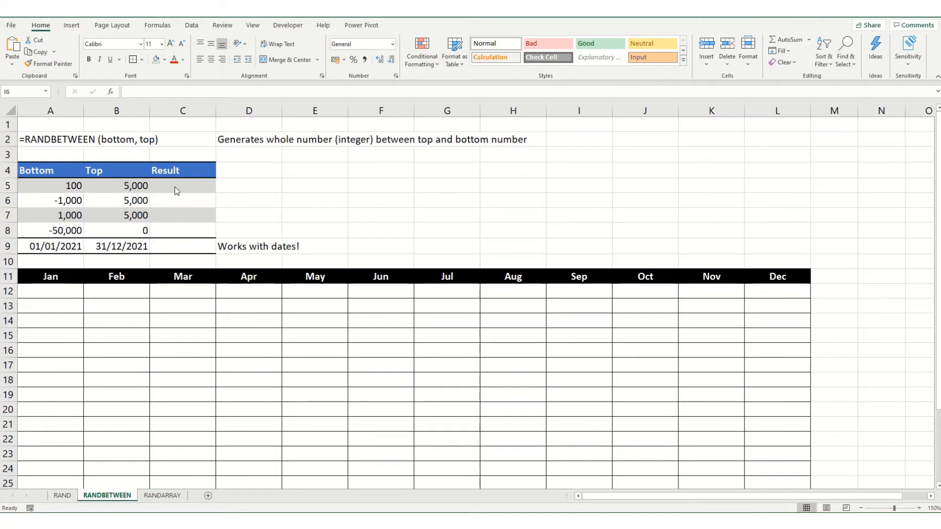
Step: Enter =RANDBETWEEN(A5,B5) in C5 for a random whole number between 100 and 5,000
{"action": "left_click", "coordinate": [182, 185]}
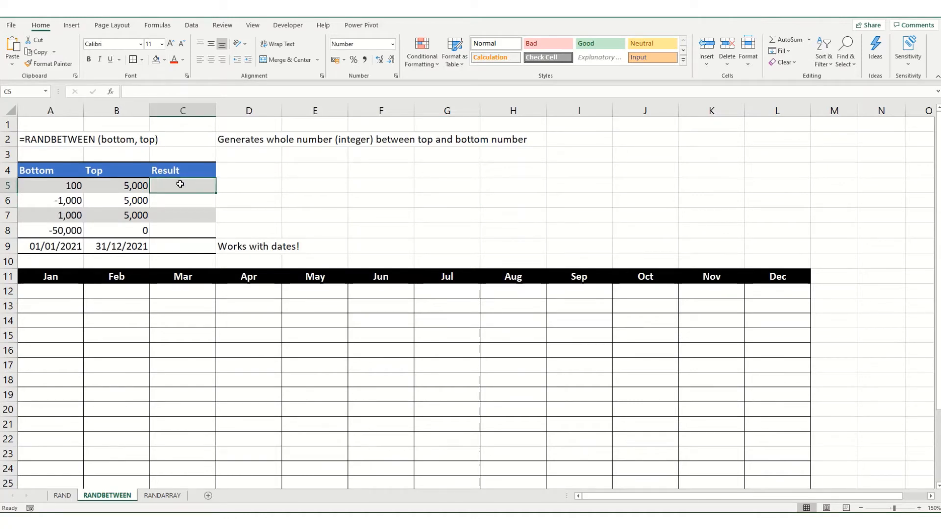
{"action": "type", "text": "=ran"}
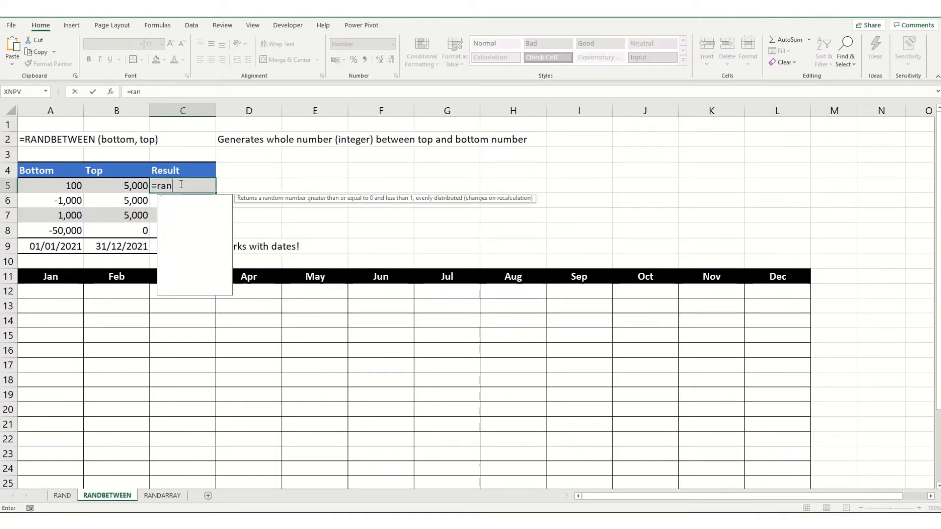
{"action": "type", "text": "RANDBETWEEN("}
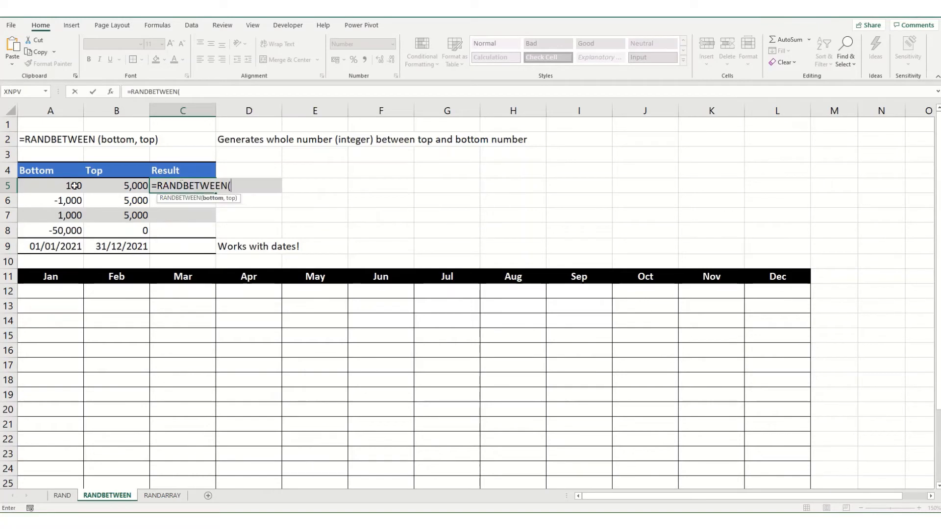
{"action": "left_click", "coordinate": [50, 185]}
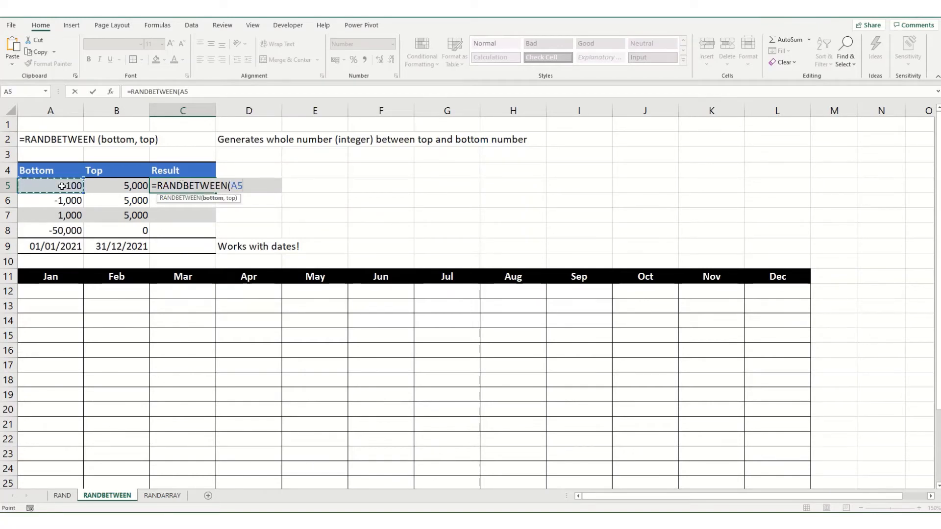
{"action": "left_click", "coordinate": [117, 186]}
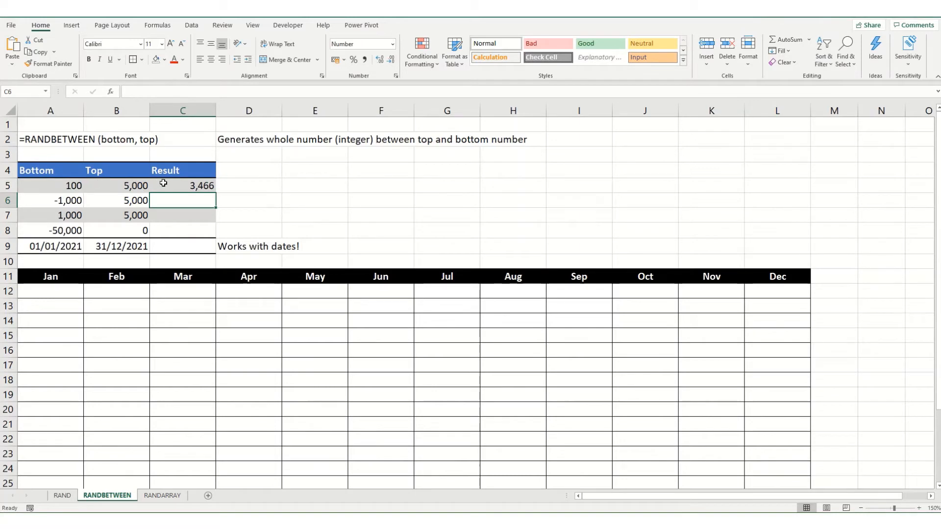
Step: Copy the C5 formula down to the date row and format row 9 as Short Date
{"action": "left_click", "coordinate": [182, 186]}
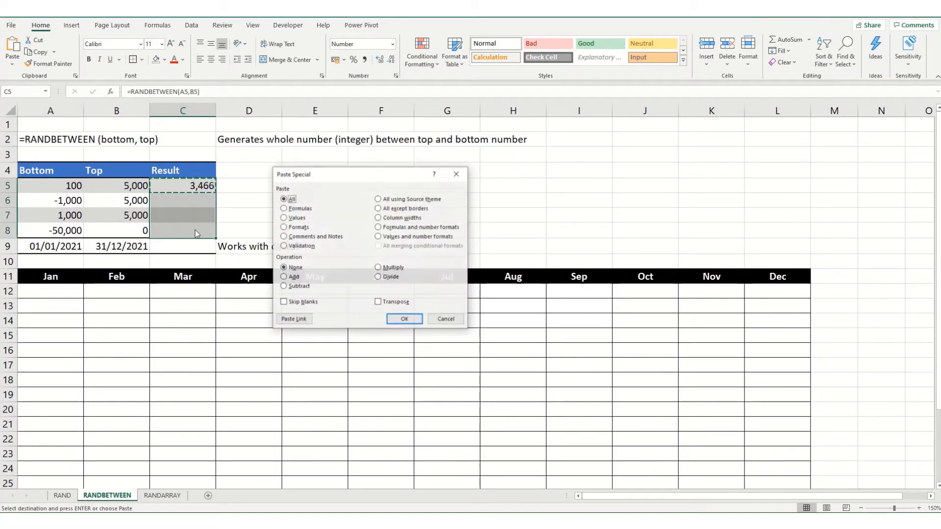
{"action": "left_click", "coordinate": [403, 318]}
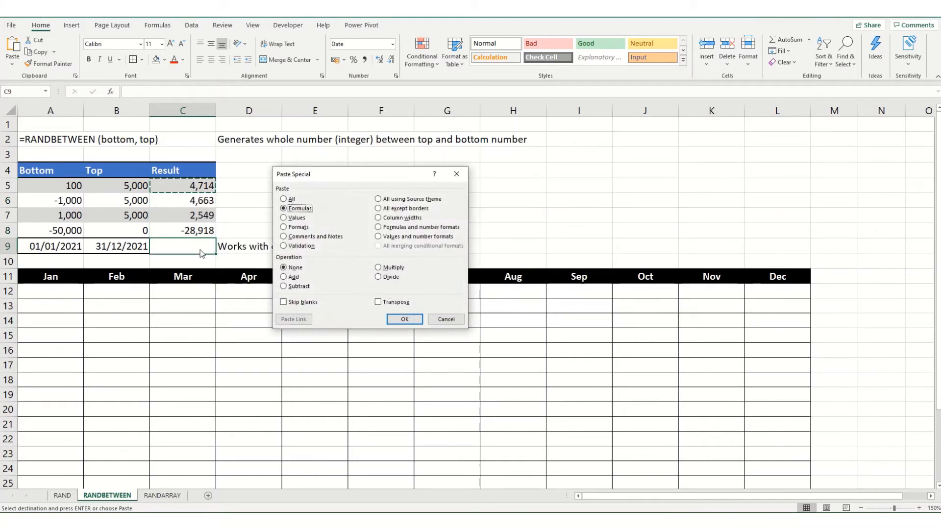
{"action": "left_click", "coordinate": [404, 319]}
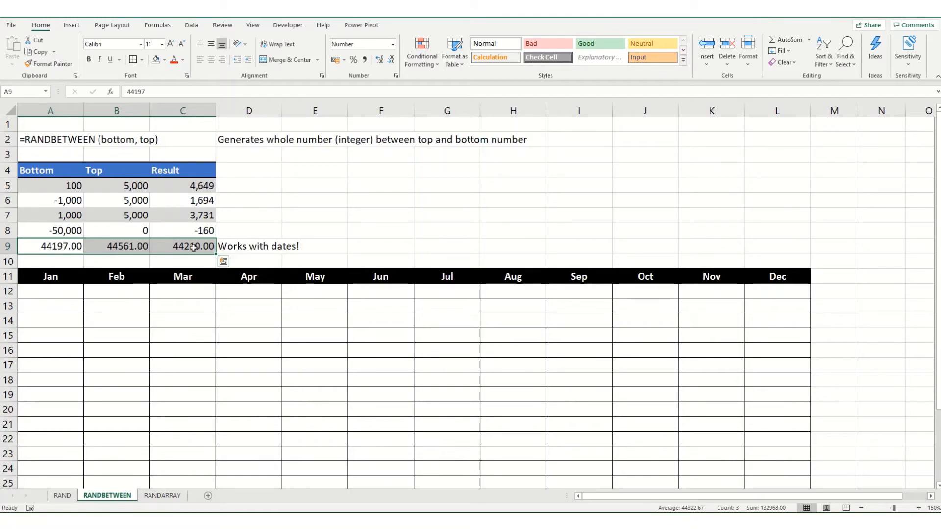
{"action": "left_click", "coordinate": [391, 43]}
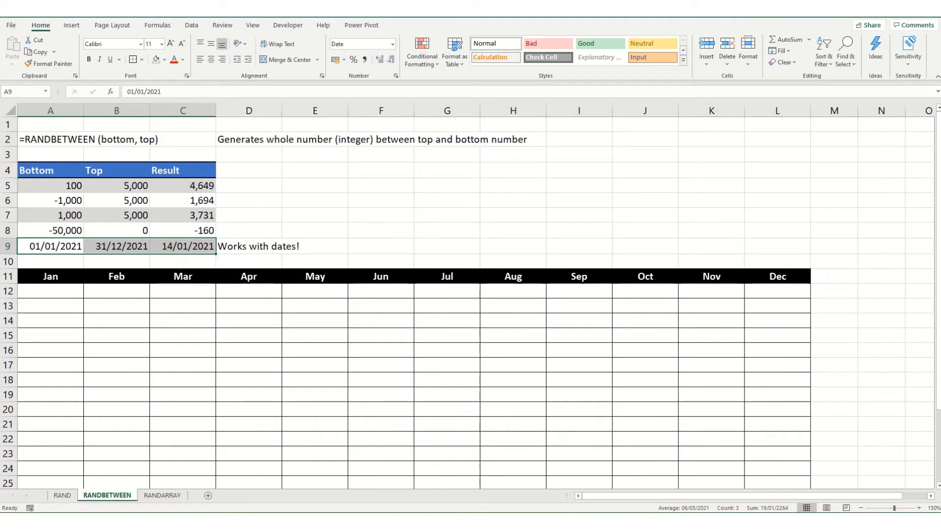
{"action": "mouse_move", "coordinate": [388, 232]}
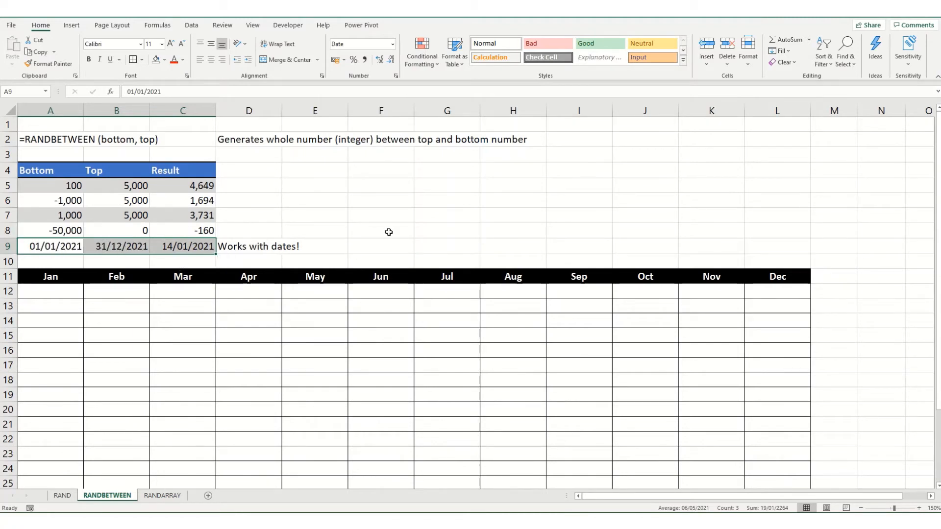
Step: Fill the Jan–Dec table A12:L31 with =RANDBETWEEN($A$5,B5) random whole numbers
{"action": "key", "text": "f9"}
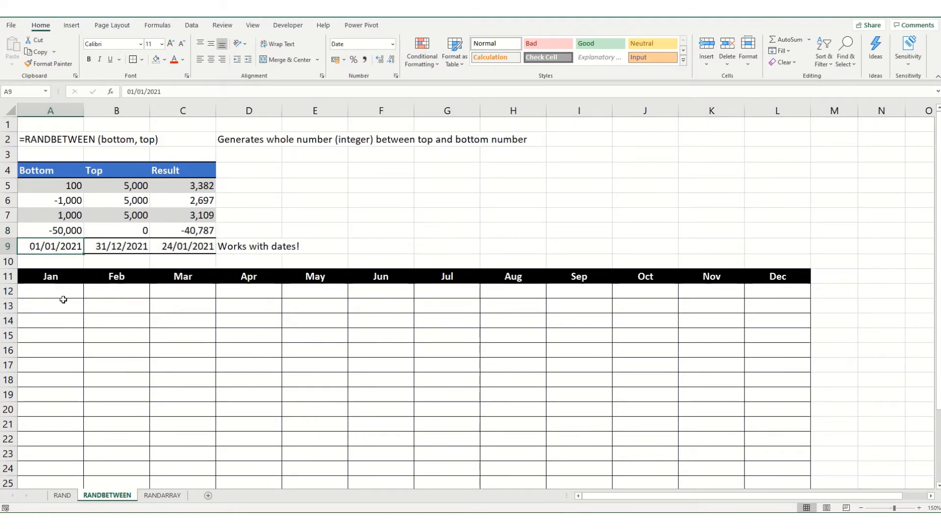
{"action": "left_click", "coordinate": [50, 291]}
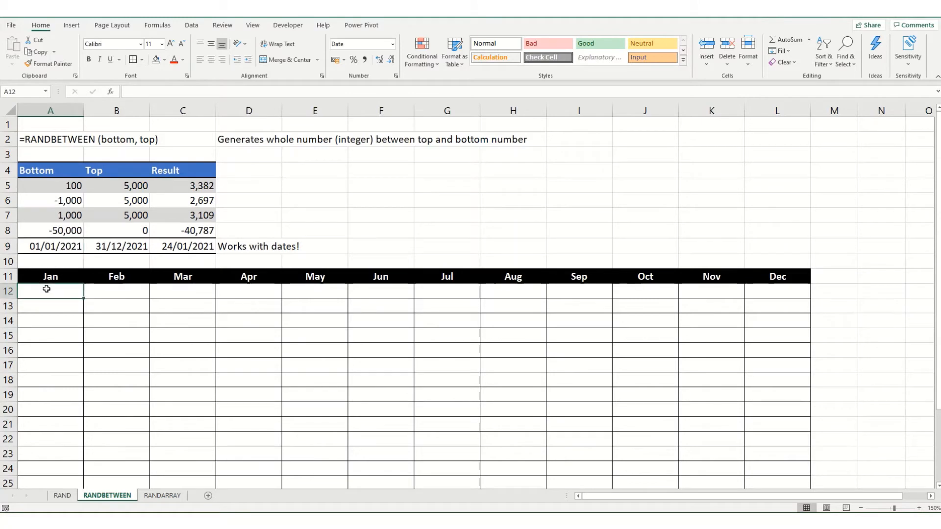
{"action": "left_click_drag", "start_coordinate": [47, 289], "coordinate": [765, 366]}
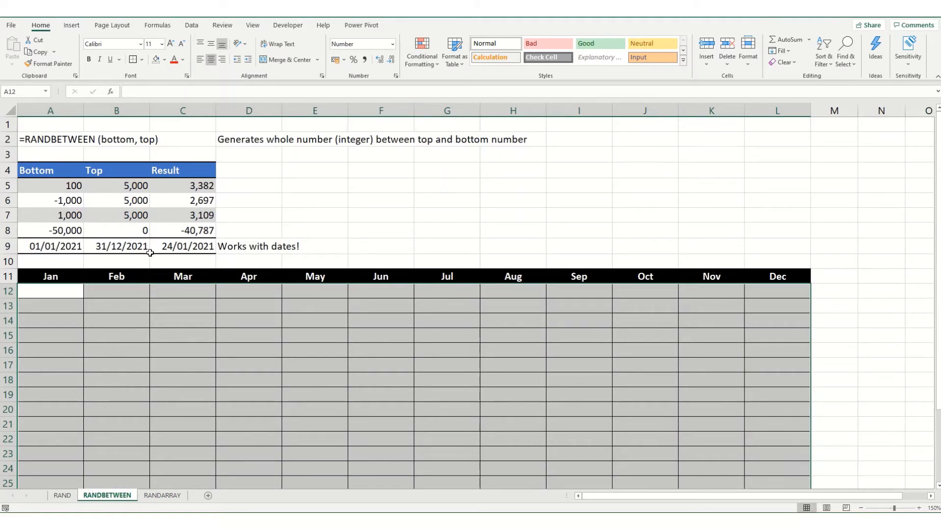
{"action": "type", "text": "=ran"}
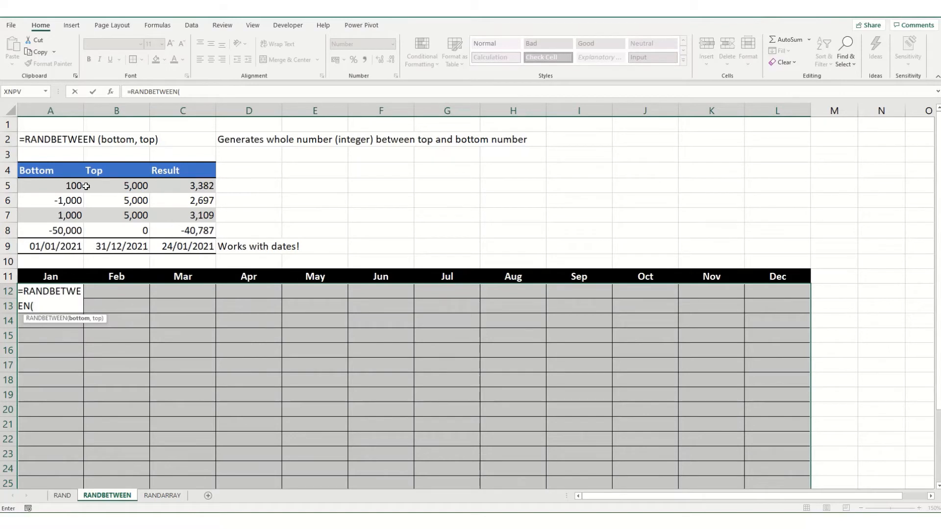
{"action": "left_click", "coordinate": [50, 185]}
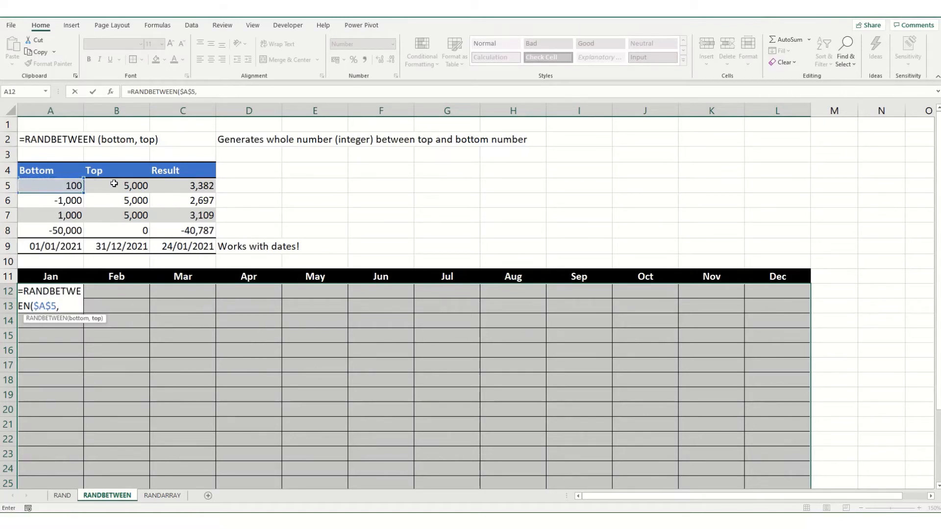
{"action": "left_click", "coordinate": [117, 186]}
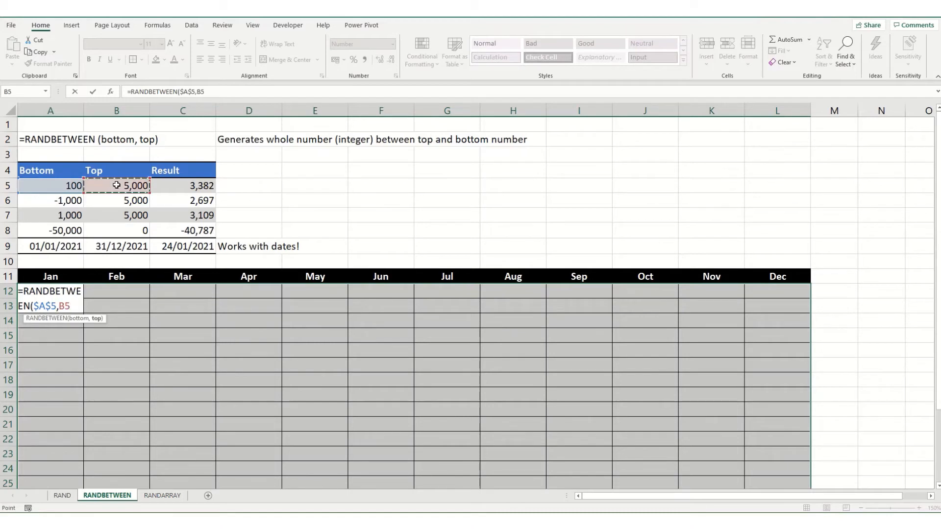
{"action": "key", "text": "f4"}
{"action": "type", "text": ")"}
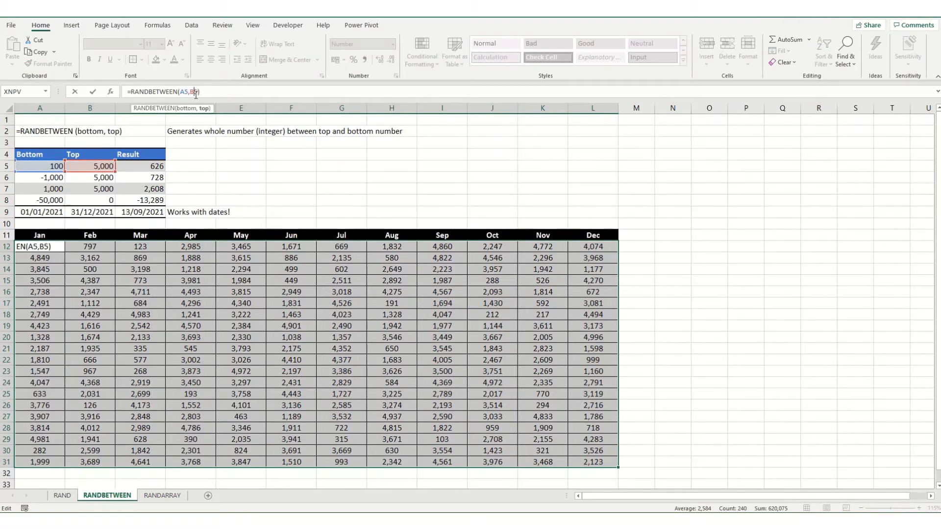
Step: Confirm the table formula and change the row 5 range to Bottom 0, Top 10
{"action": "key", "text": "Enter"}
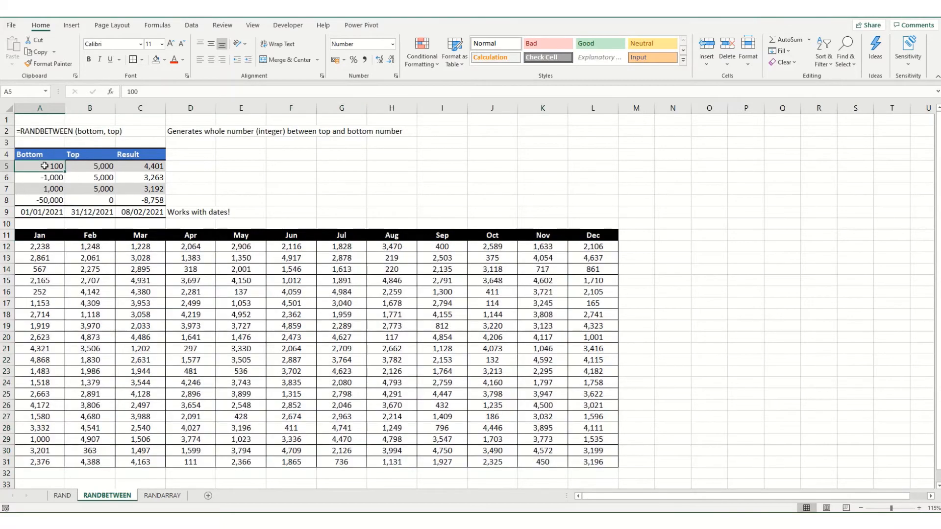
{"action": "type", "text": "10"}
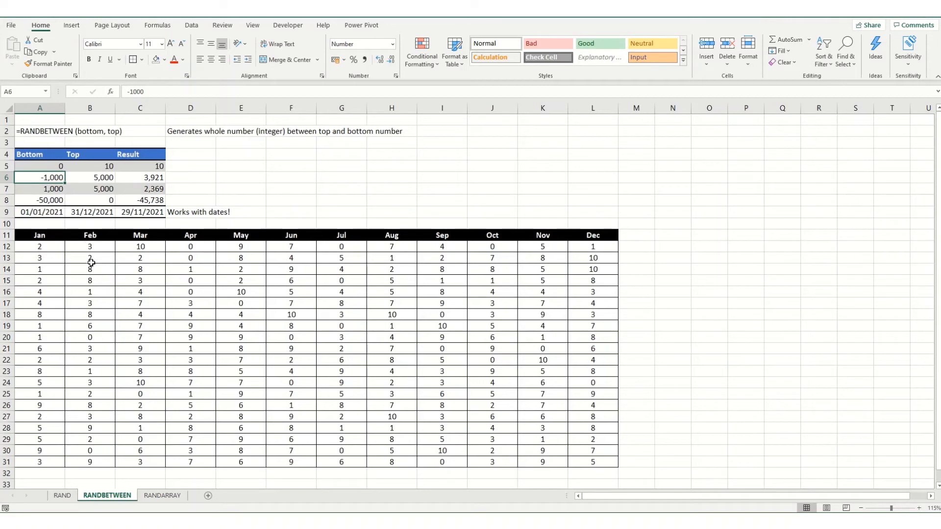
{"action": "mouse_move", "coordinate": [107, 267]}
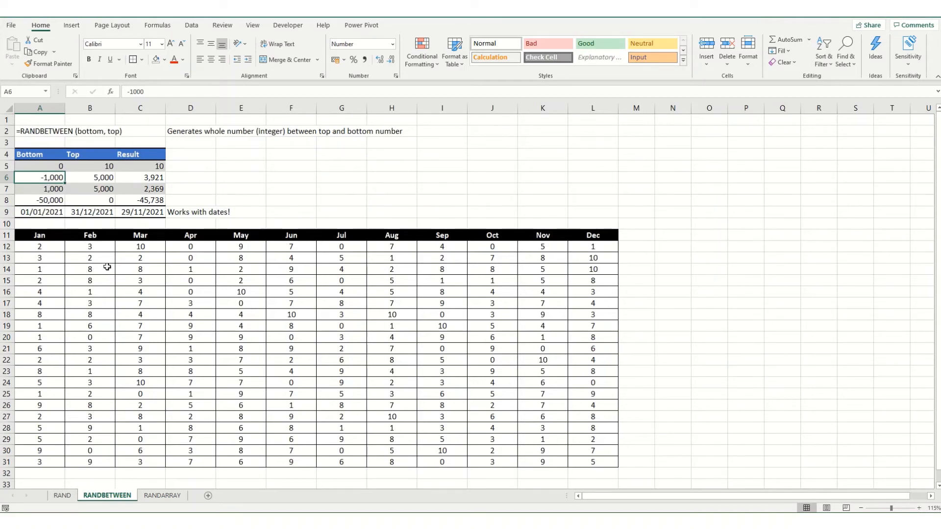
{"action": "mouse_move", "coordinate": [105, 266]}
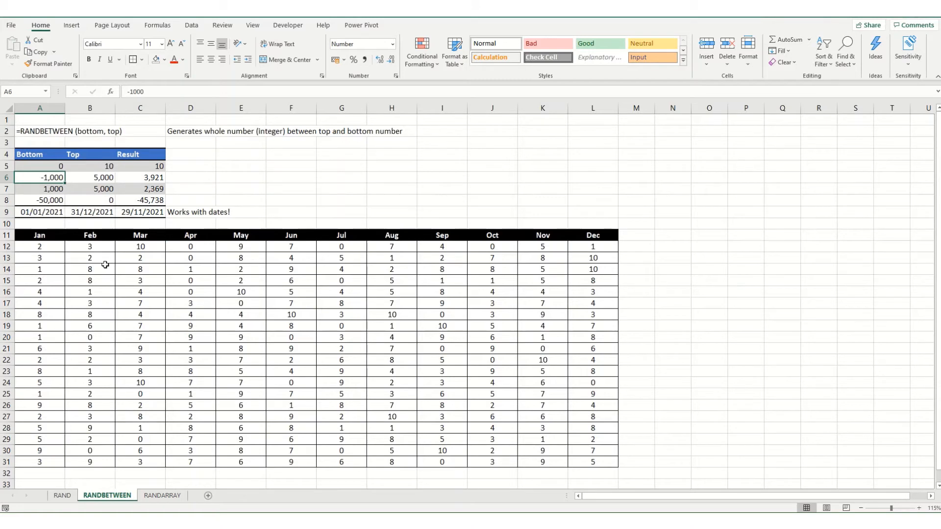
{"action": "mouse_move", "coordinate": [110, 277]}
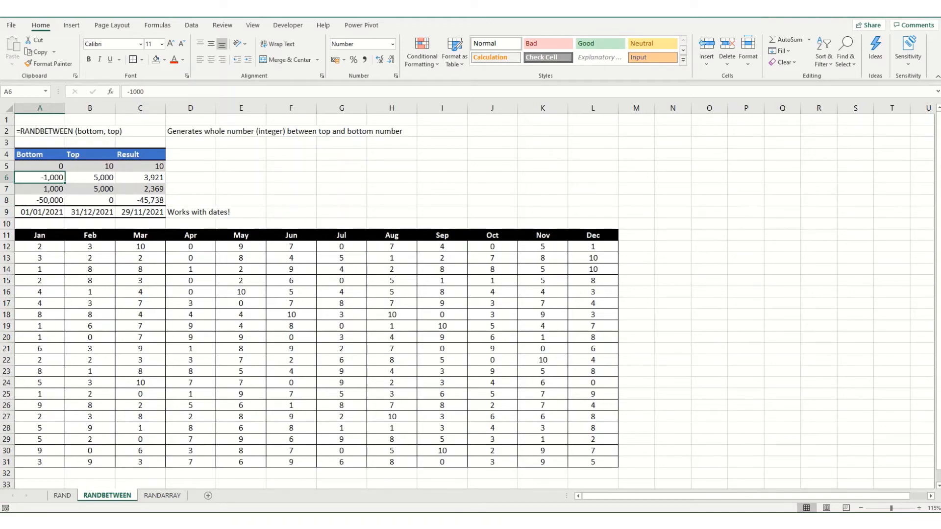
Step: Switch to the RANDARRAY sheet and select C4, Jeremy's Jan cell
{"action": "left_click", "coordinate": [161, 495]}
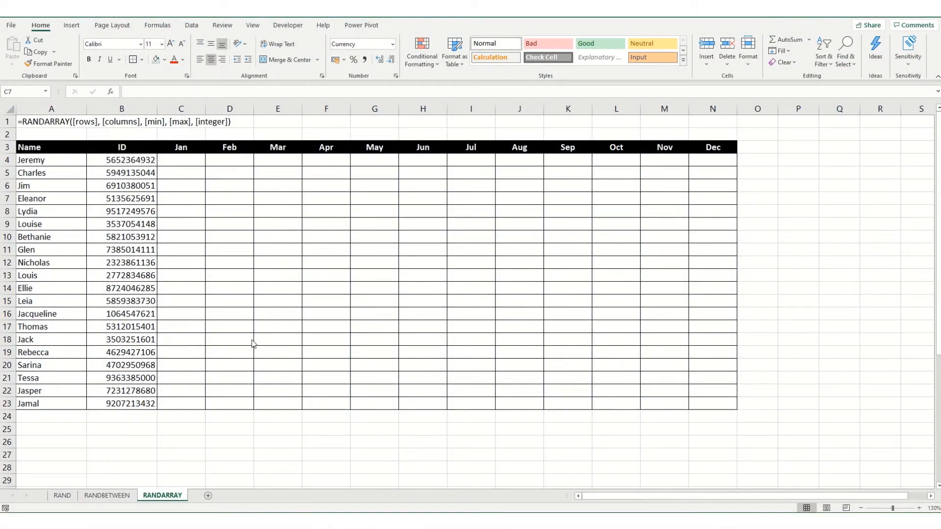
{"action": "mouse_move", "coordinate": [24, 130]}
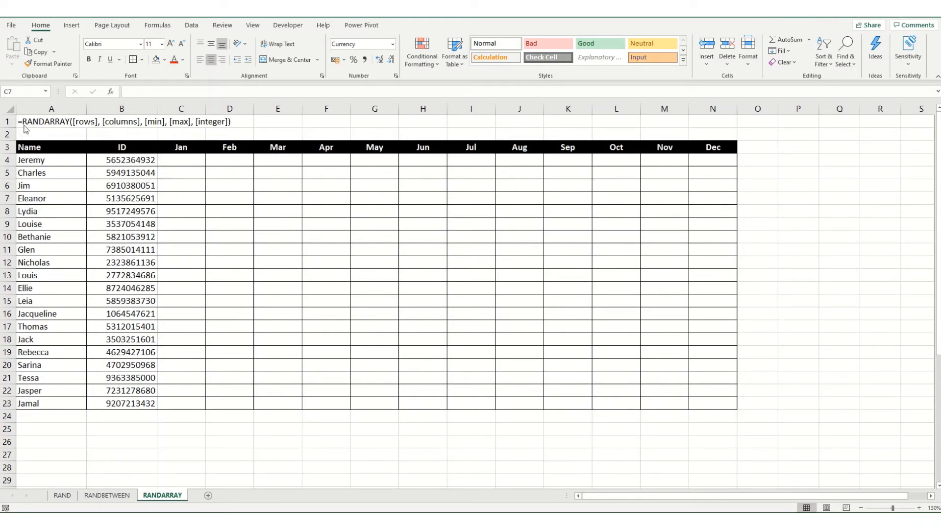
{"action": "mouse_move", "coordinate": [183, 246]}
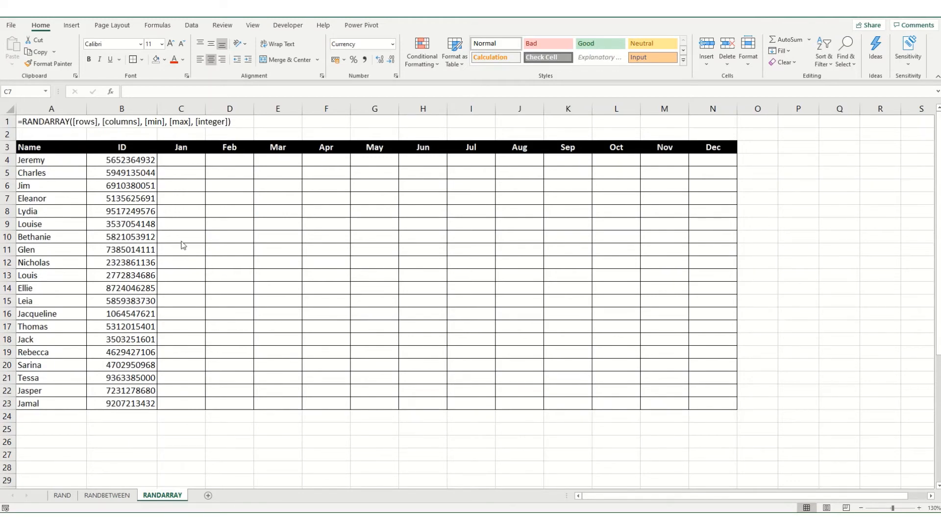
{"action": "mouse_move", "coordinate": [252, 251]}
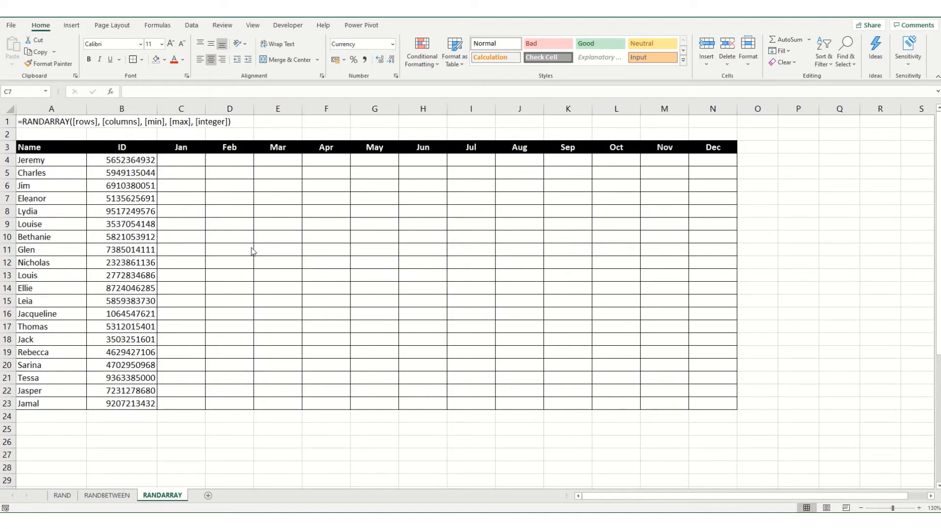
{"action": "mouse_move", "coordinate": [188, 353]}
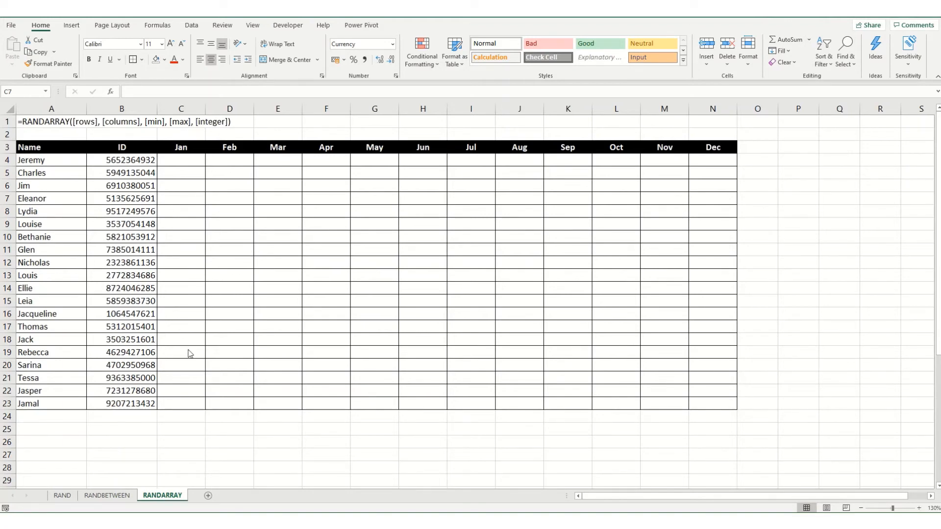
{"action": "mouse_move", "coordinate": [62, 129]}
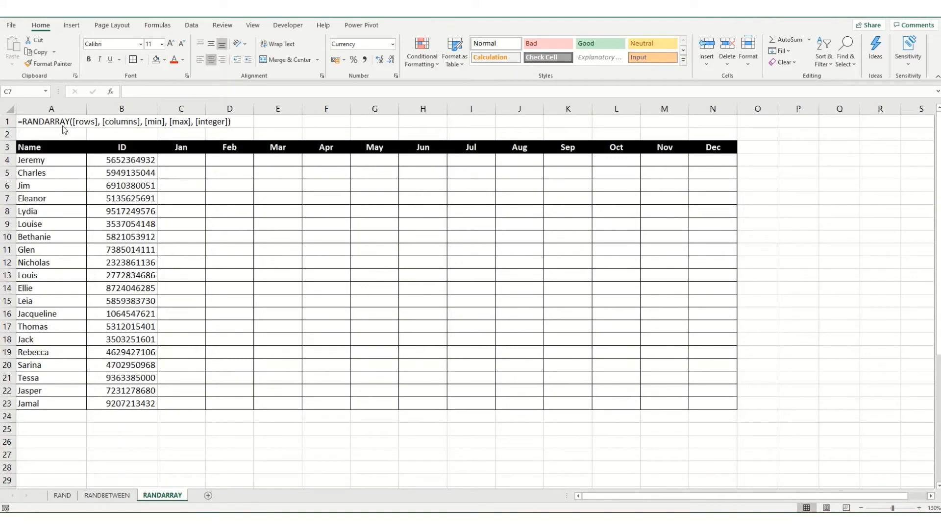
{"action": "left_click", "coordinate": [181, 159]}
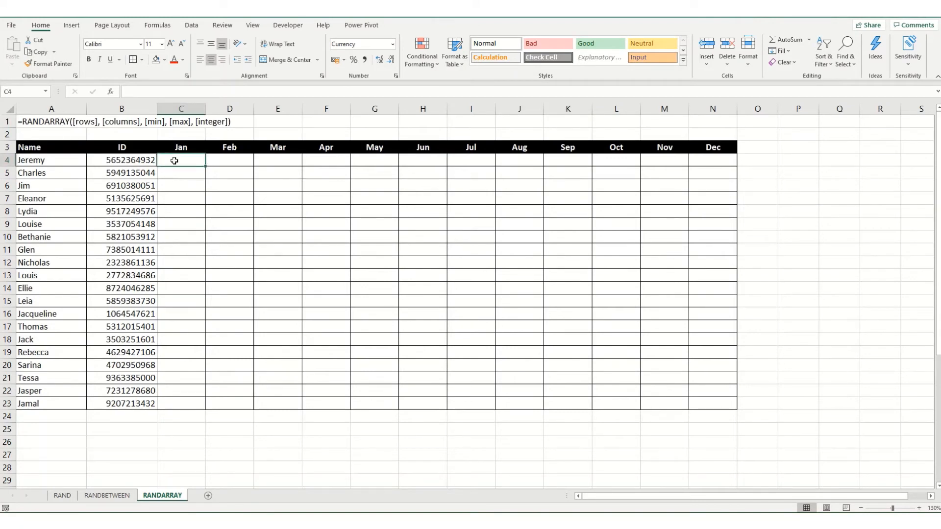
Step: Enter =RANDARRAY(20,12,1000,5000,TRUE) in C4 to fill the grid with whole £1,000–£5,000 amounts
{"action": "type", "text": "=rand"}
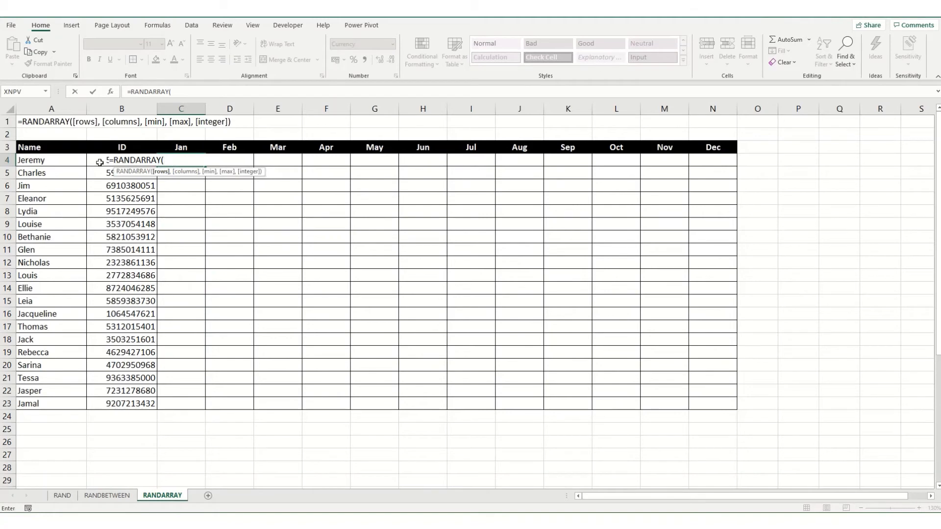
{"action": "mouse_move", "coordinate": [104, 403]}
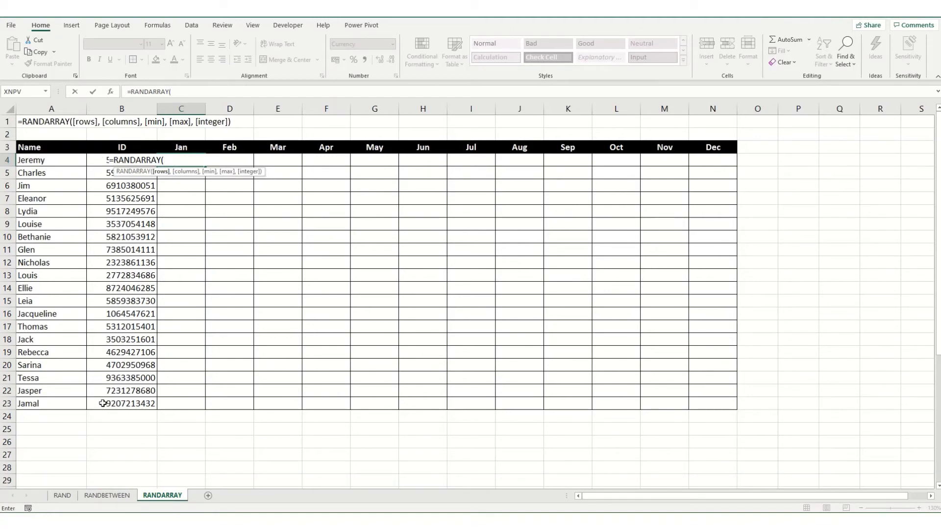
{"action": "type", "text": "20,"}
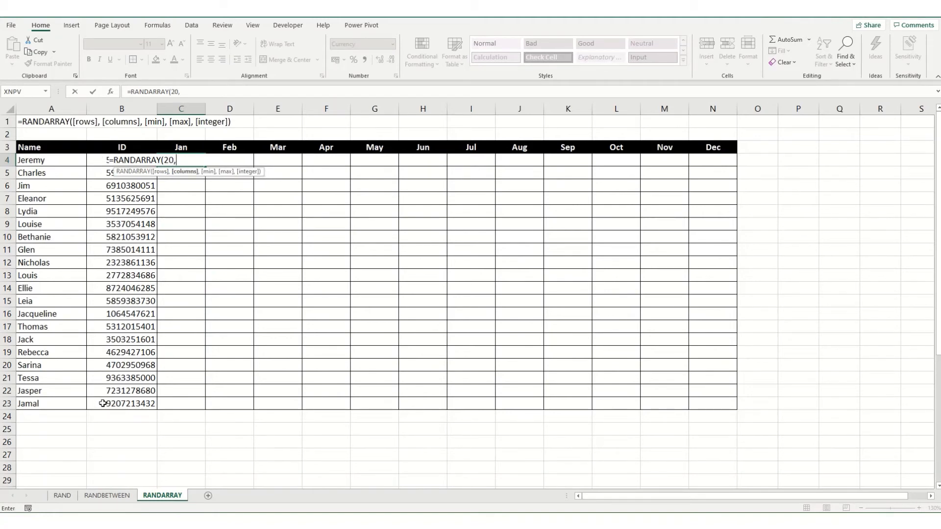
{"action": "type", "text": "12"}
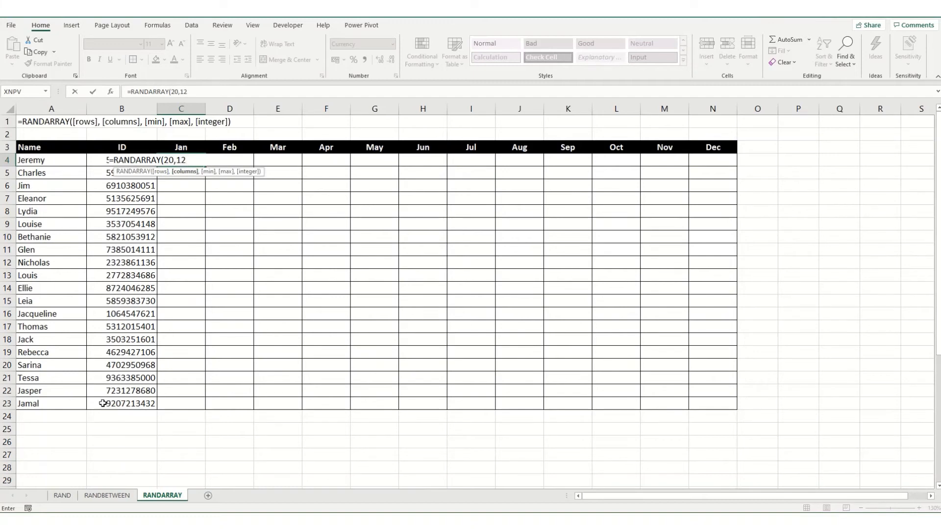
{"action": "type", "text": ","}
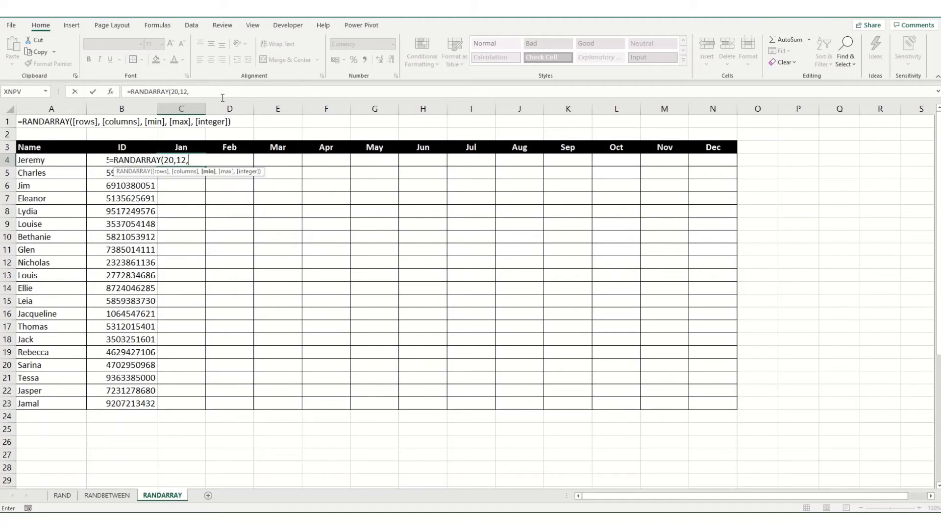
{"action": "type", "text": "1000"}
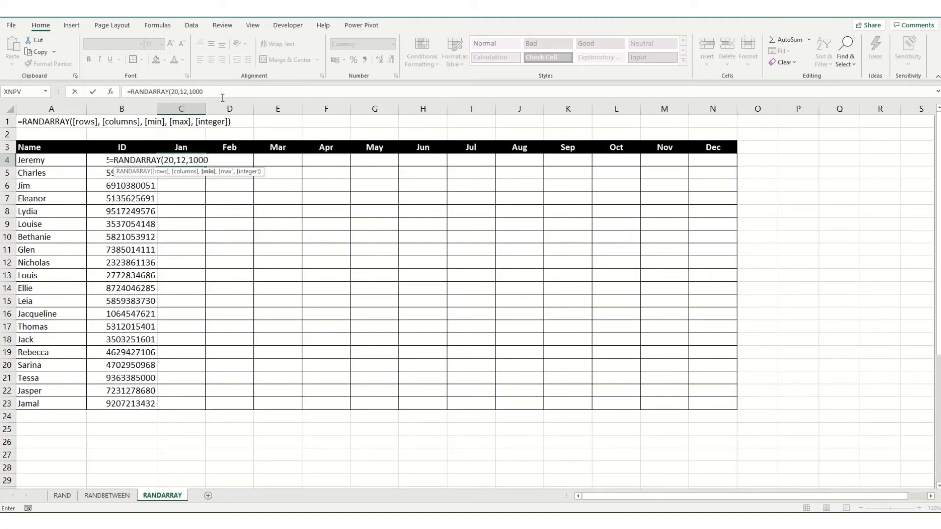
{"action": "type", "text": ",5000"}
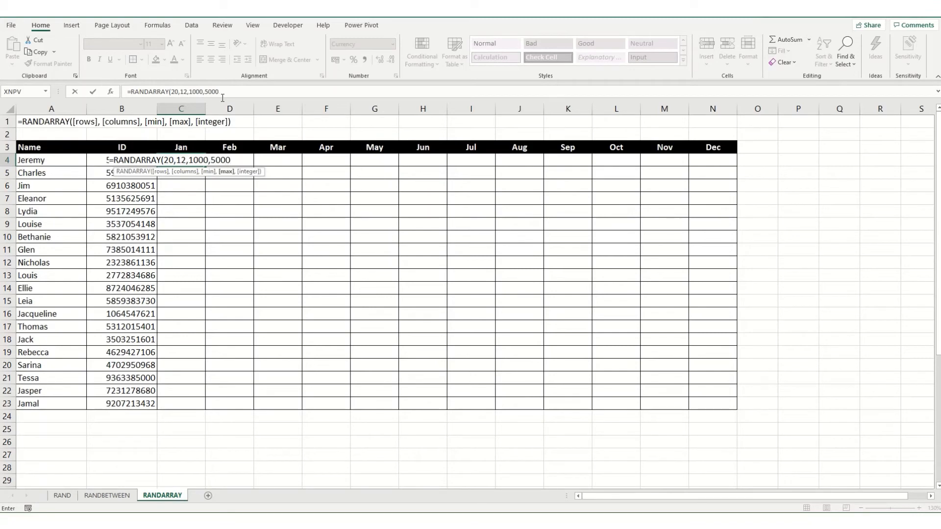
{"action": "type", "text": ","}
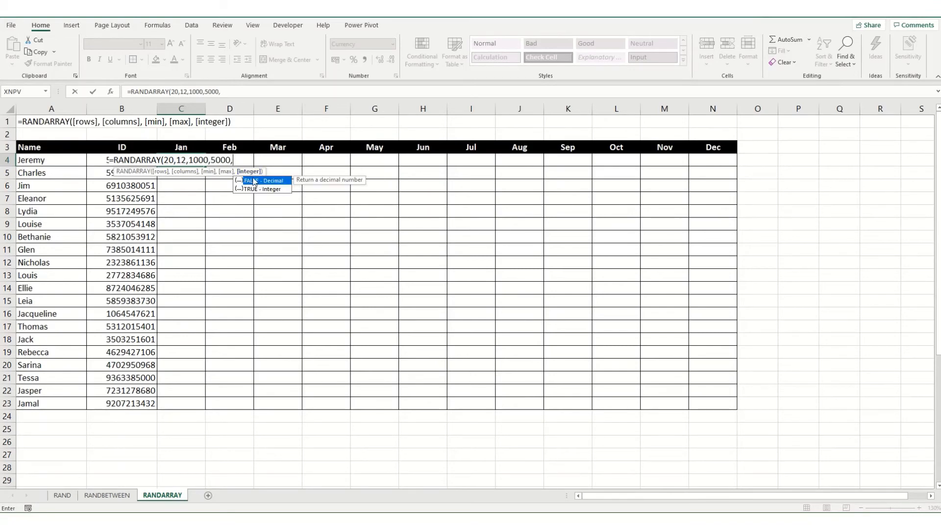
{"action": "mouse_move", "coordinate": [255, 193]}
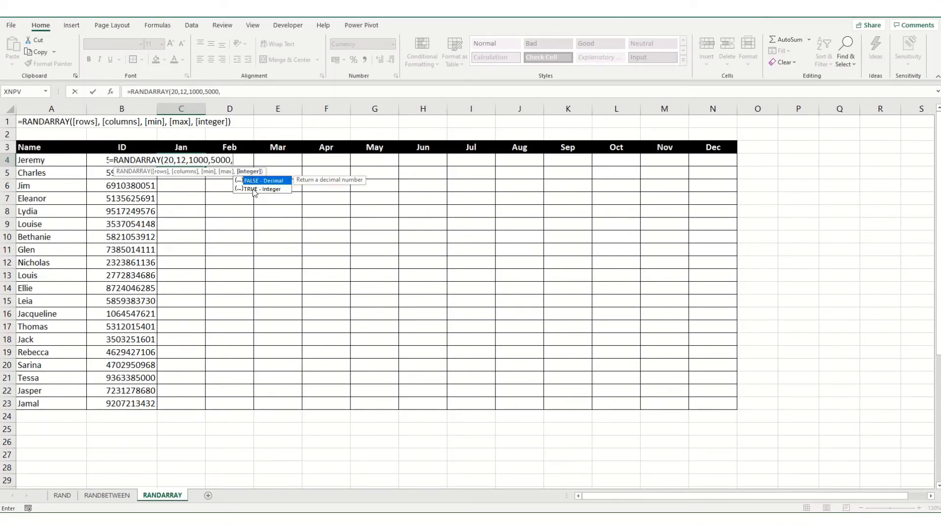
{"action": "mouse_move", "coordinate": [262, 189]}
{"action": "type", "text": "TRUE"}
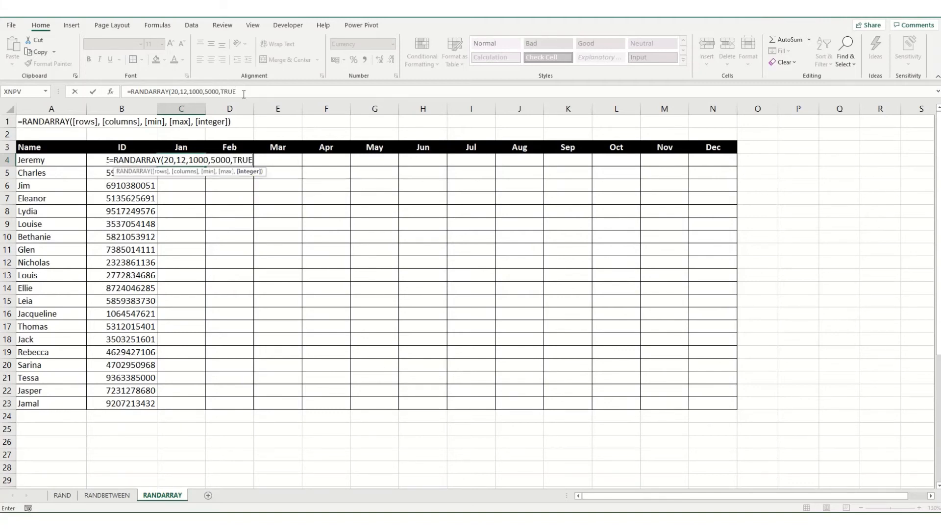
{"action": "key", "text": "Enter"}
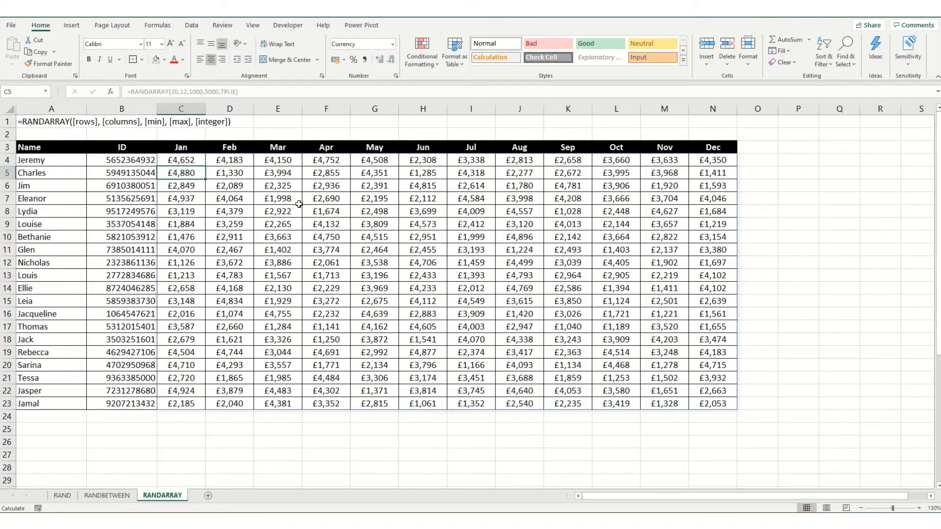
{"action": "mouse_move", "coordinate": [724, 397]}
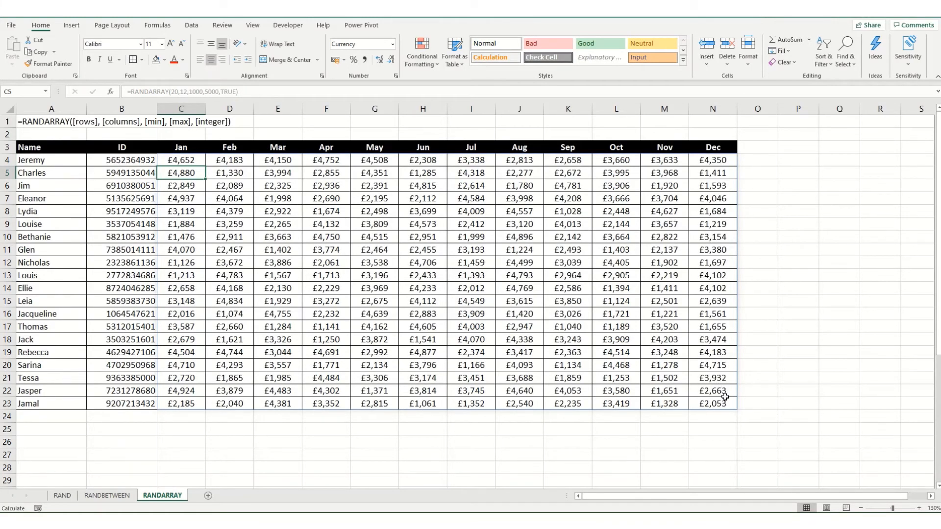
{"action": "mouse_move", "coordinate": [155, 147]}
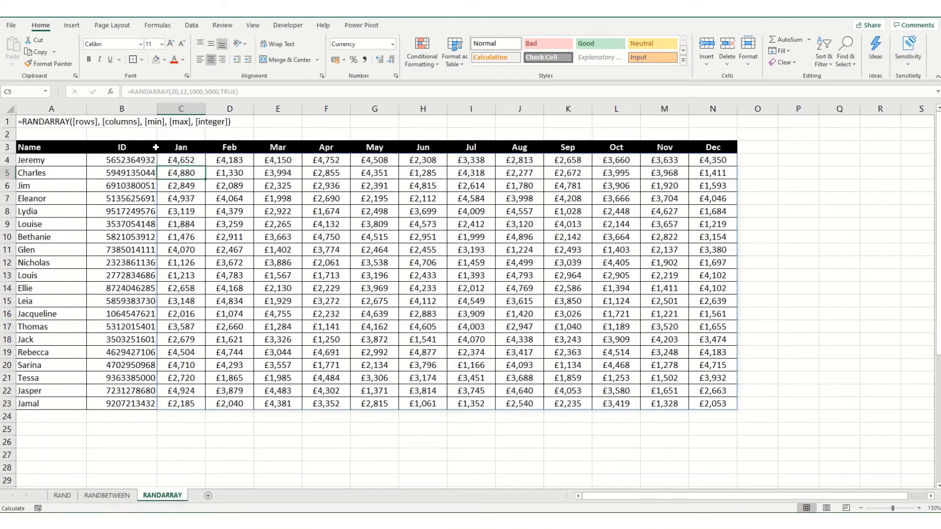
Step: Cut the C4 formula to RANDARRAY(20), then restore ,12,1000,5000,TRUE
{"action": "left_click", "coordinate": [181, 159]}
{"action": "type", "text": "=RANDARRAY(20"}
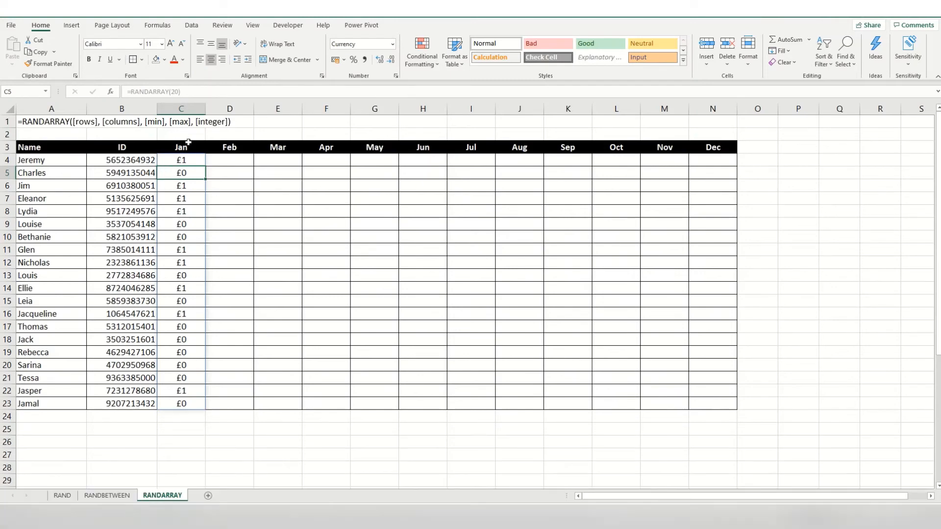
{"action": "left_click", "coordinate": [181, 160]}
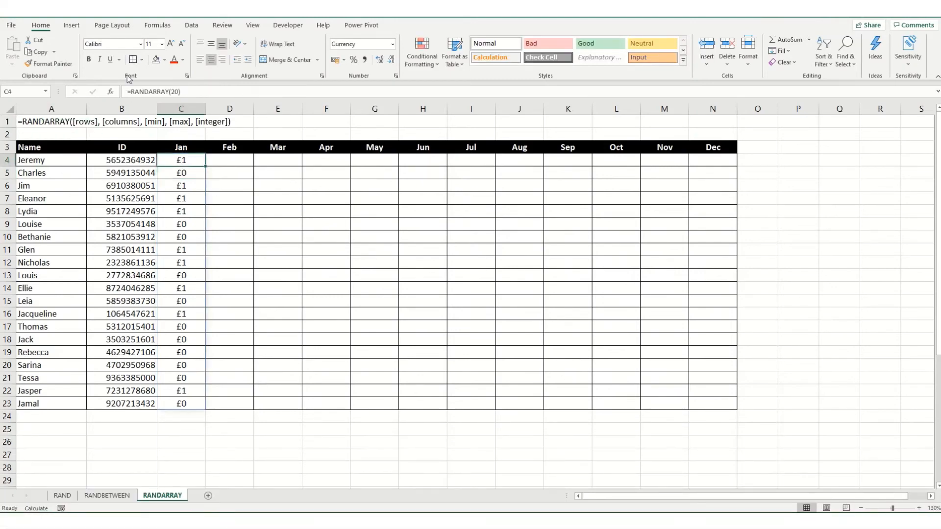
{"action": "double_click", "coordinate": [180, 160]}
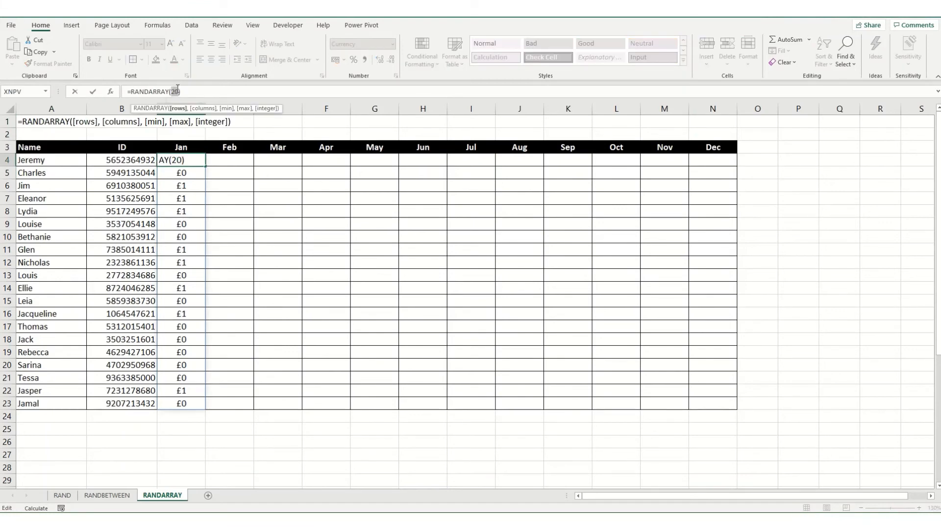
{"action": "type", "text": ",12,1000,5000,TRUE"}
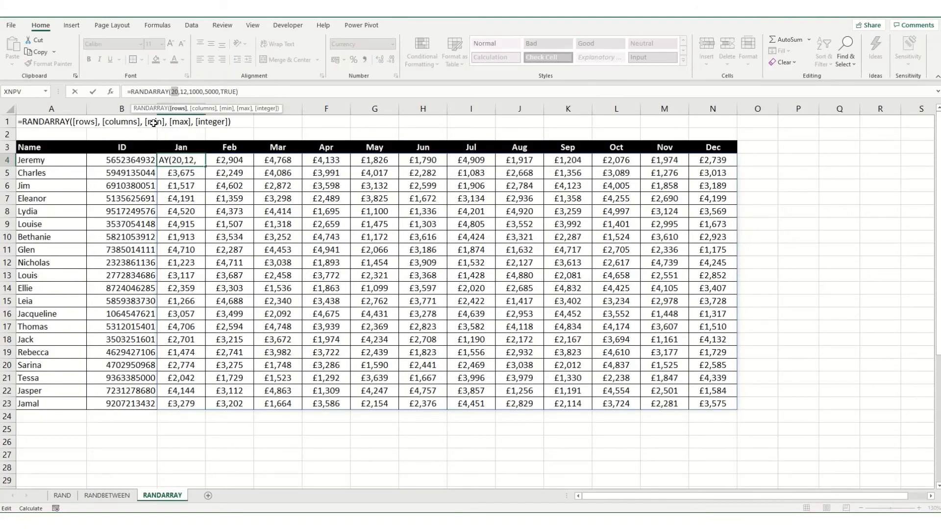
Step: Replace the row count 20 with COUNTA($B$4:$B$23) over the ID list
{"action": "type", "text": "counta"}
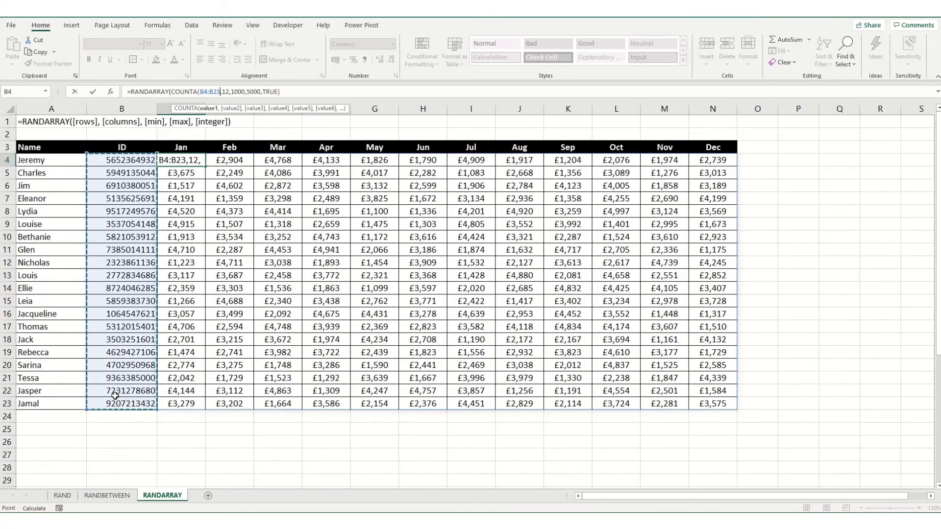
{"action": "key", "text": "f4"}
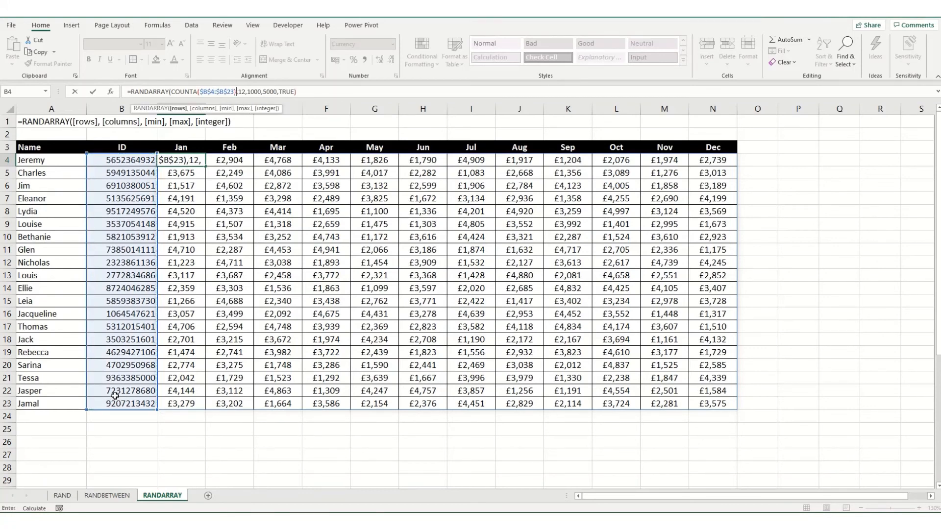
{"action": "key", "text": "Enter"}
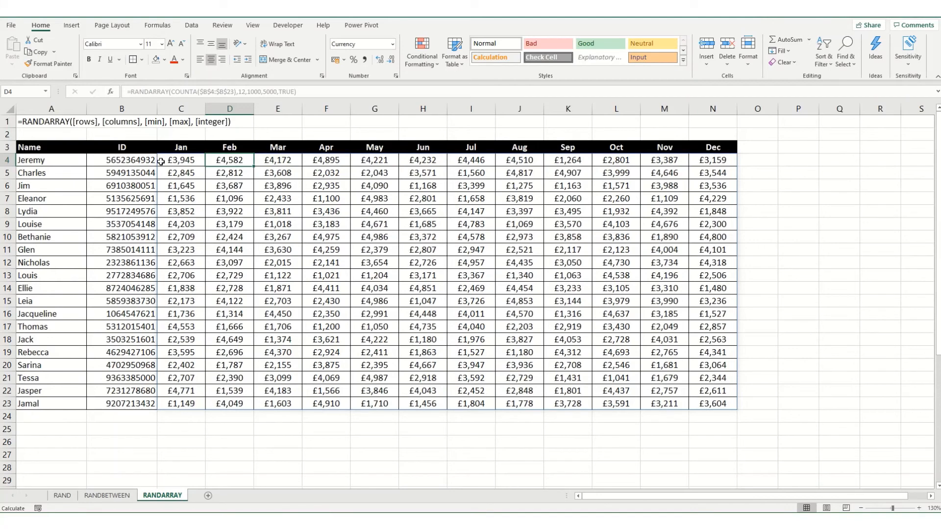
Step: Replace the column count 12 with COUNTA over the month headers C3:N3
{"action": "left_click", "coordinate": [181, 159]}
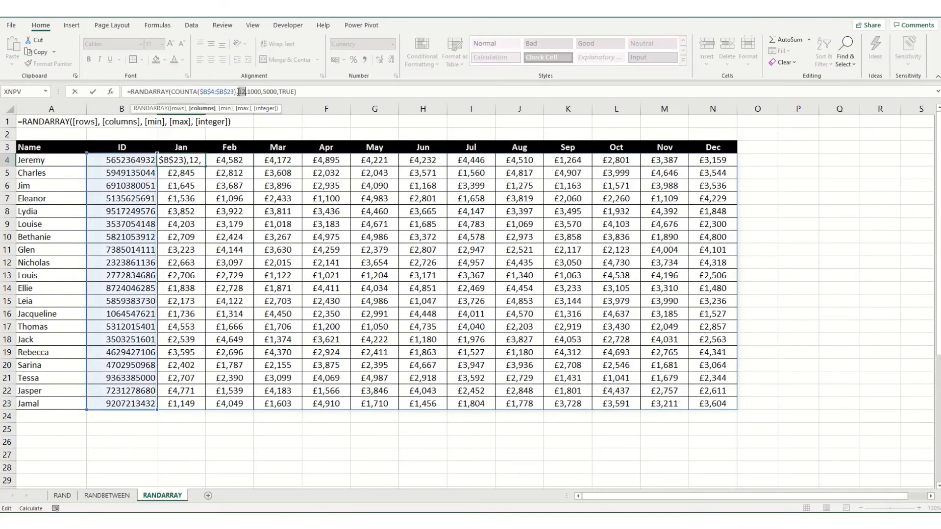
{"action": "type", "text": "COUNTA("}
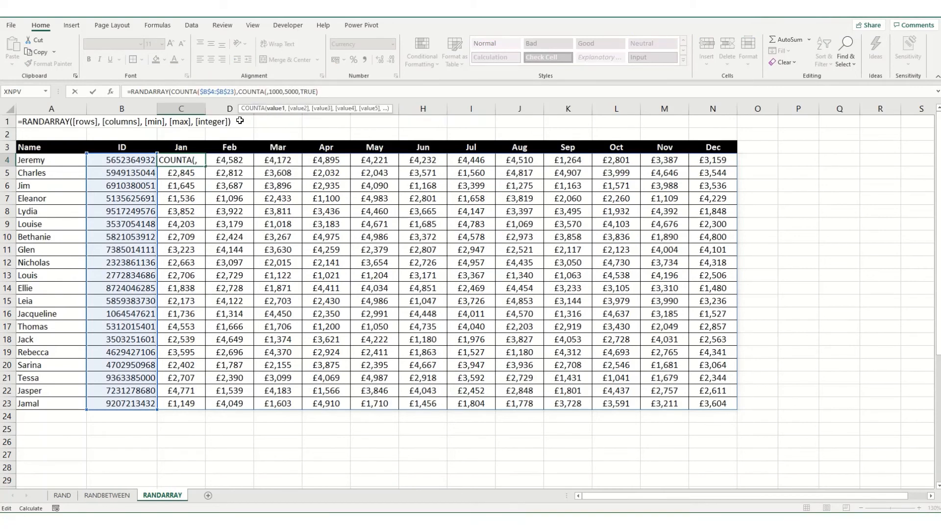
{"action": "left_click_drag", "start_coordinate": [181, 147], "coordinate": [713, 147]}
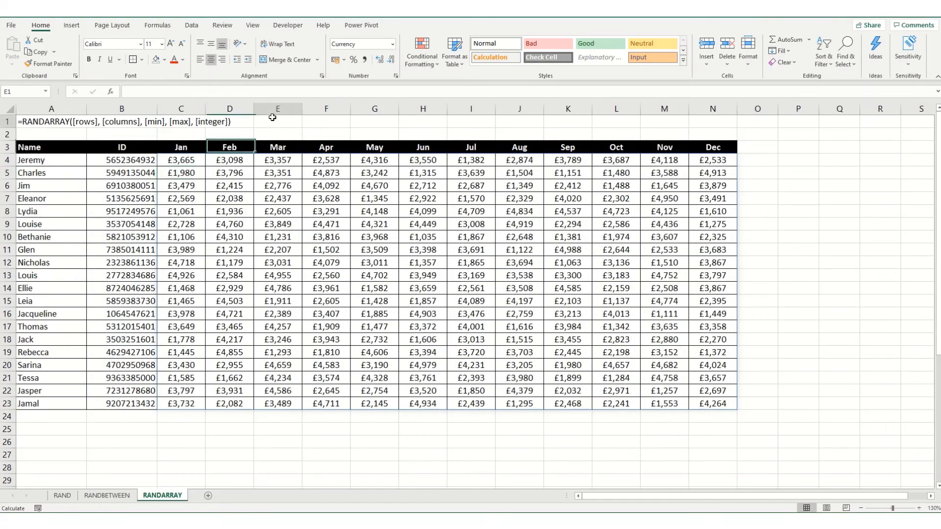
Step: Insert two rows above the table and add Min 1000 and Max 5000 limit cells
{"action": "left_click", "coordinate": [278, 121]}
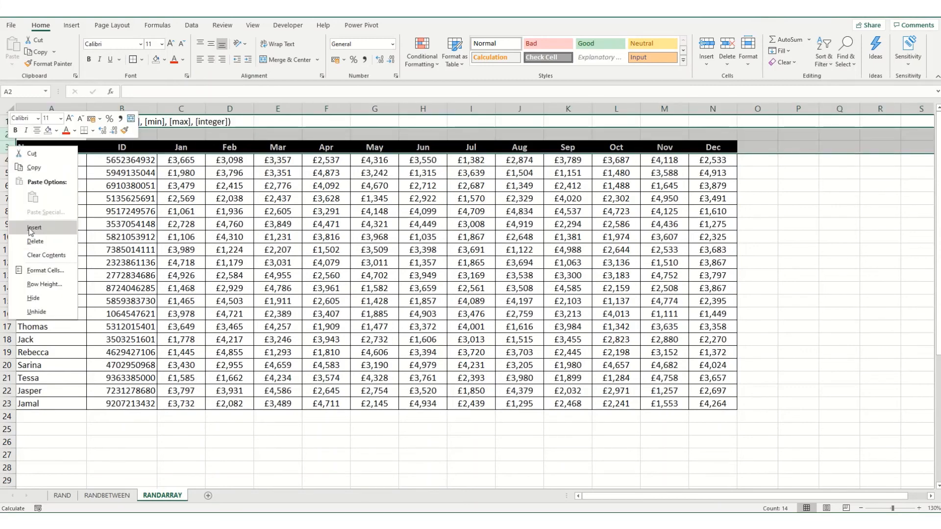
{"action": "left_click", "coordinate": [35, 227]}
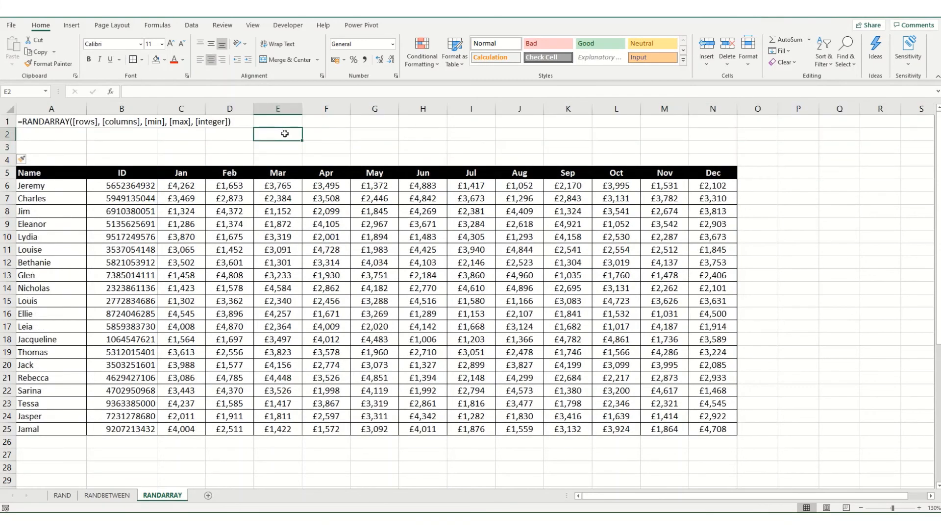
{"action": "type", "text": "M"}
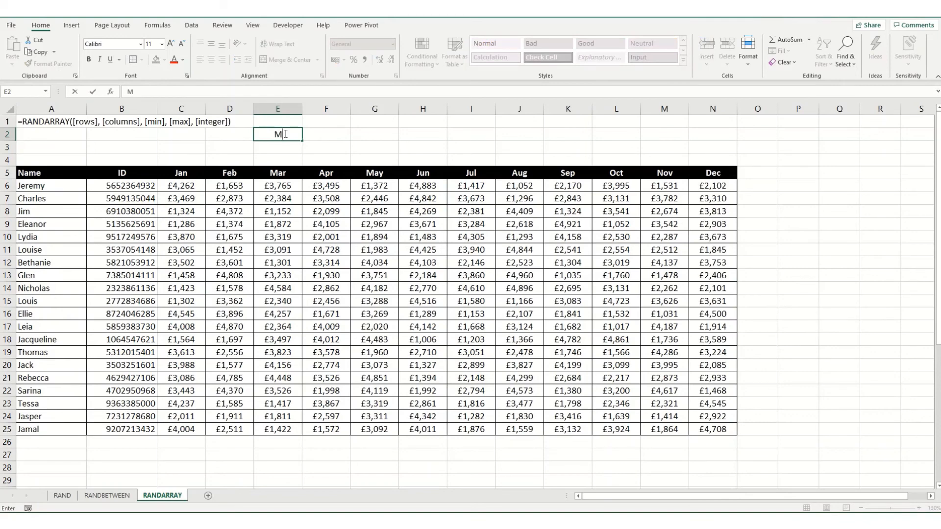
{"action": "type", "text": "Max"}
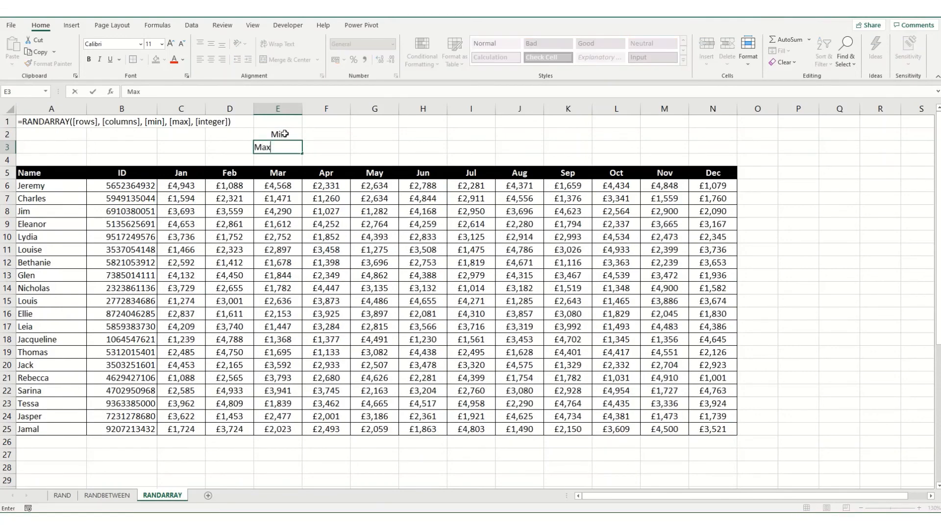
{"action": "type", "text": "10"}
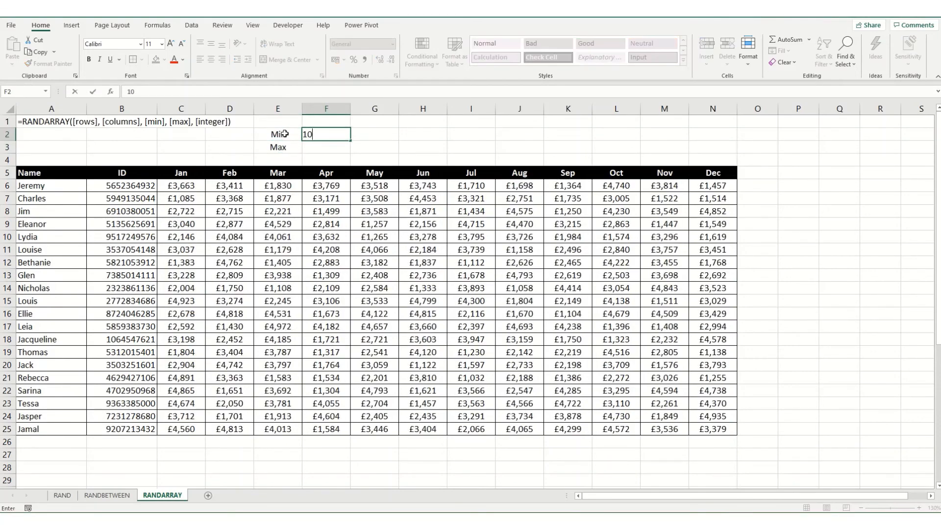
{"action": "type", "text": "5000"}
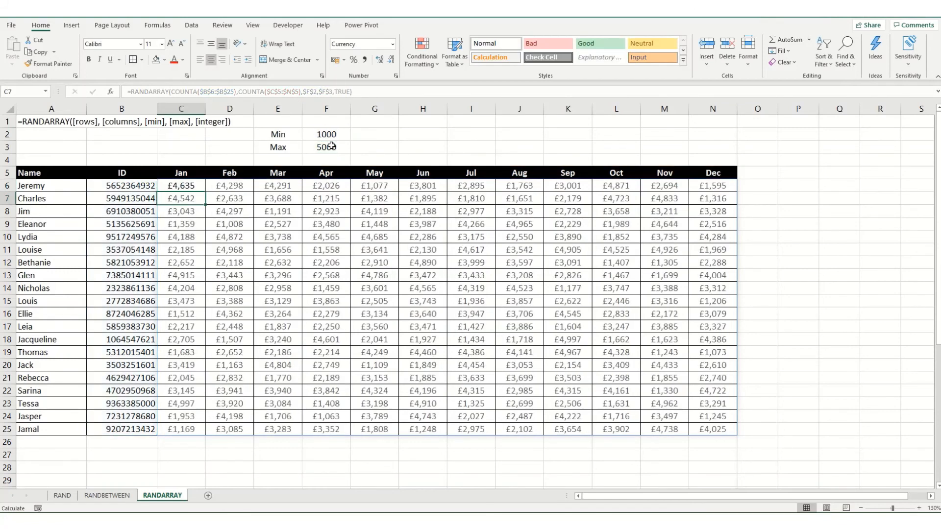
Step: Change the RANDARRAY integer argument from TRUE to FALSE to get decimal amounts
{"action": "left_click", "coordinate": [181, 185]}
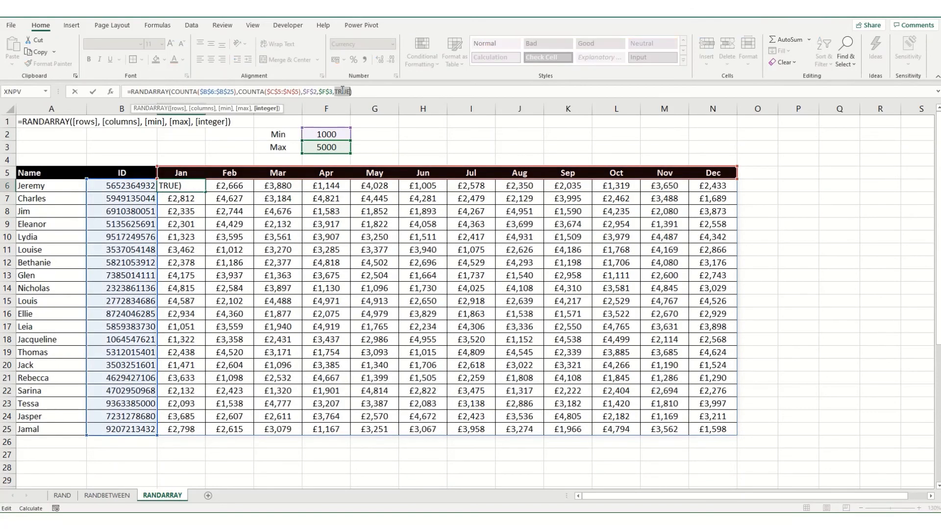
{"action": "type", "text": "FALSE"}
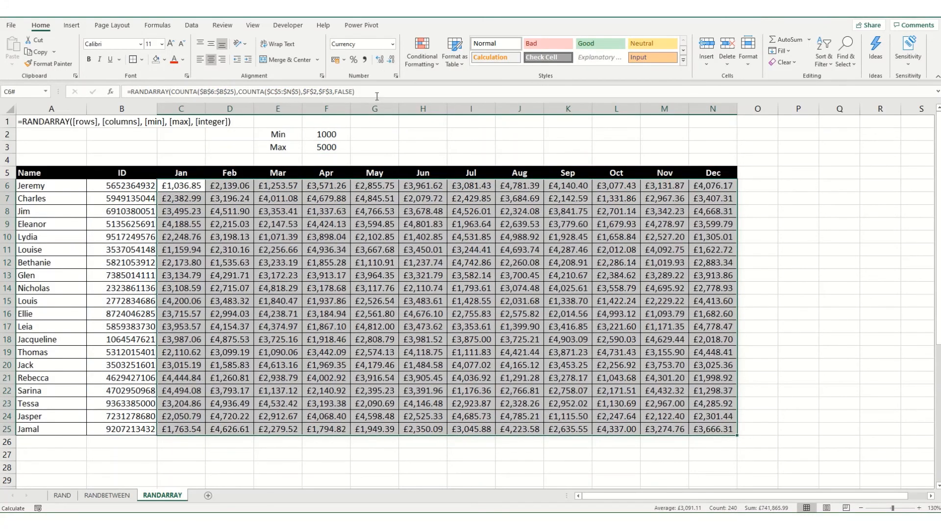
{"action": "left_click", "coordinate": [181, 185]}
{"action": "type", "text": "ROUND("}
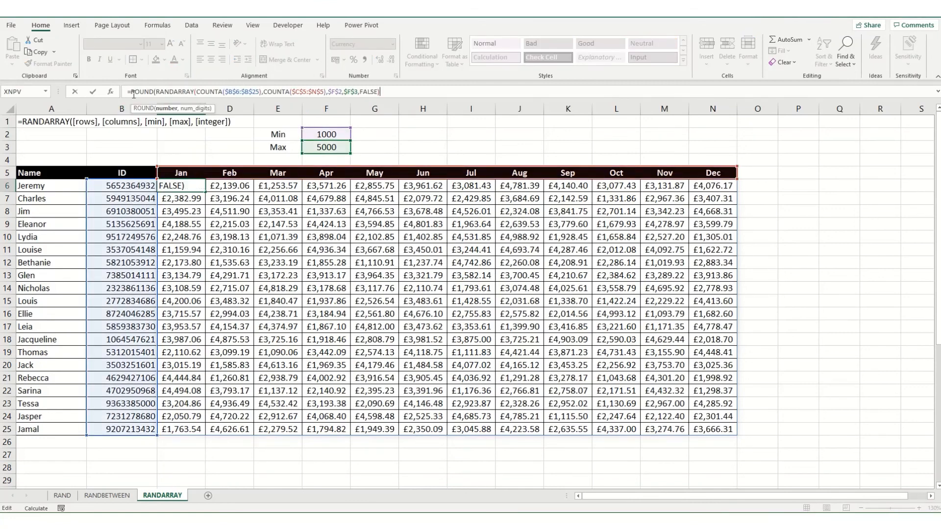
Step: Finish the ROUND wrapper with ,2 and show the amounts to three decimal places
{"action": "type", "text": ",2"}
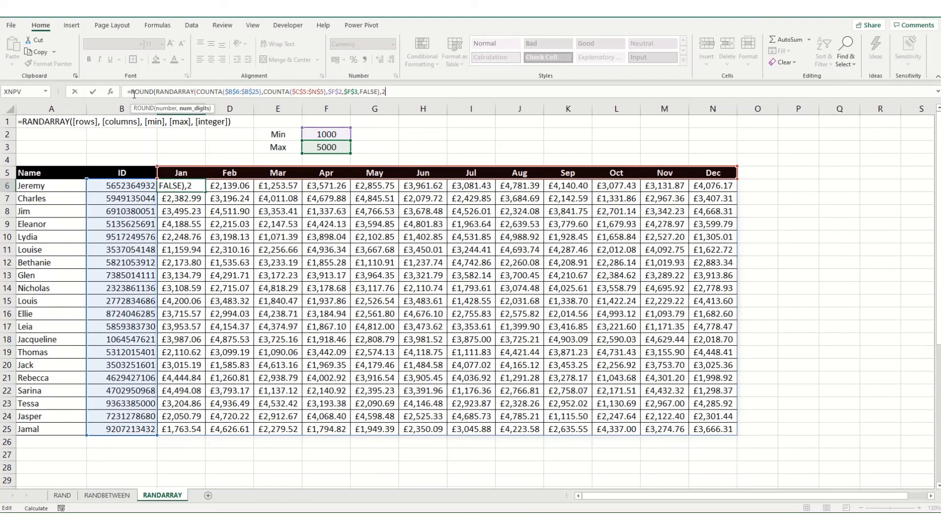
{"action": "key", "text": "Enter"}
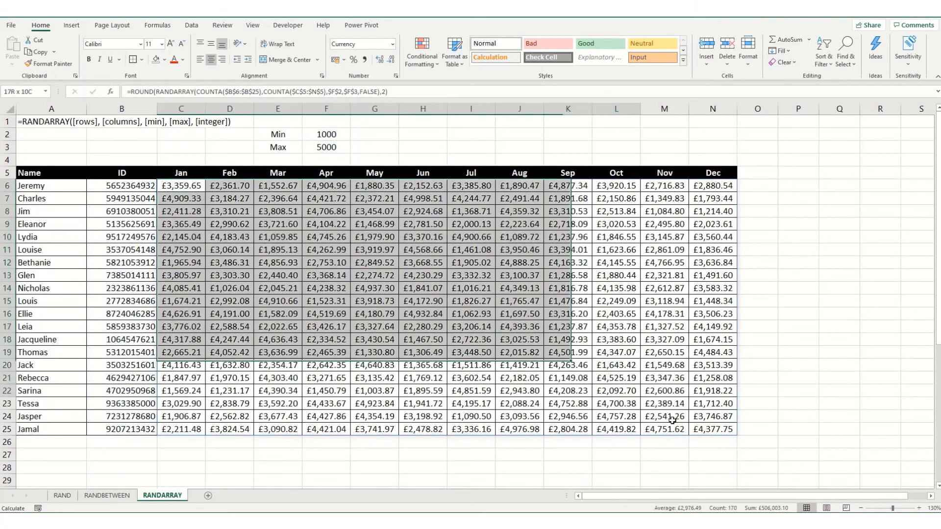
{"action": "left_click", "coordinate": [380, 59]}
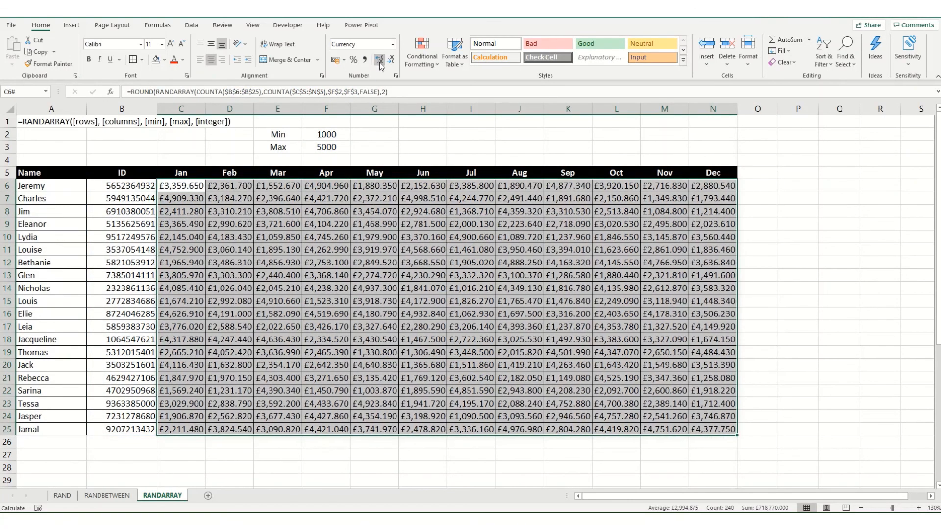